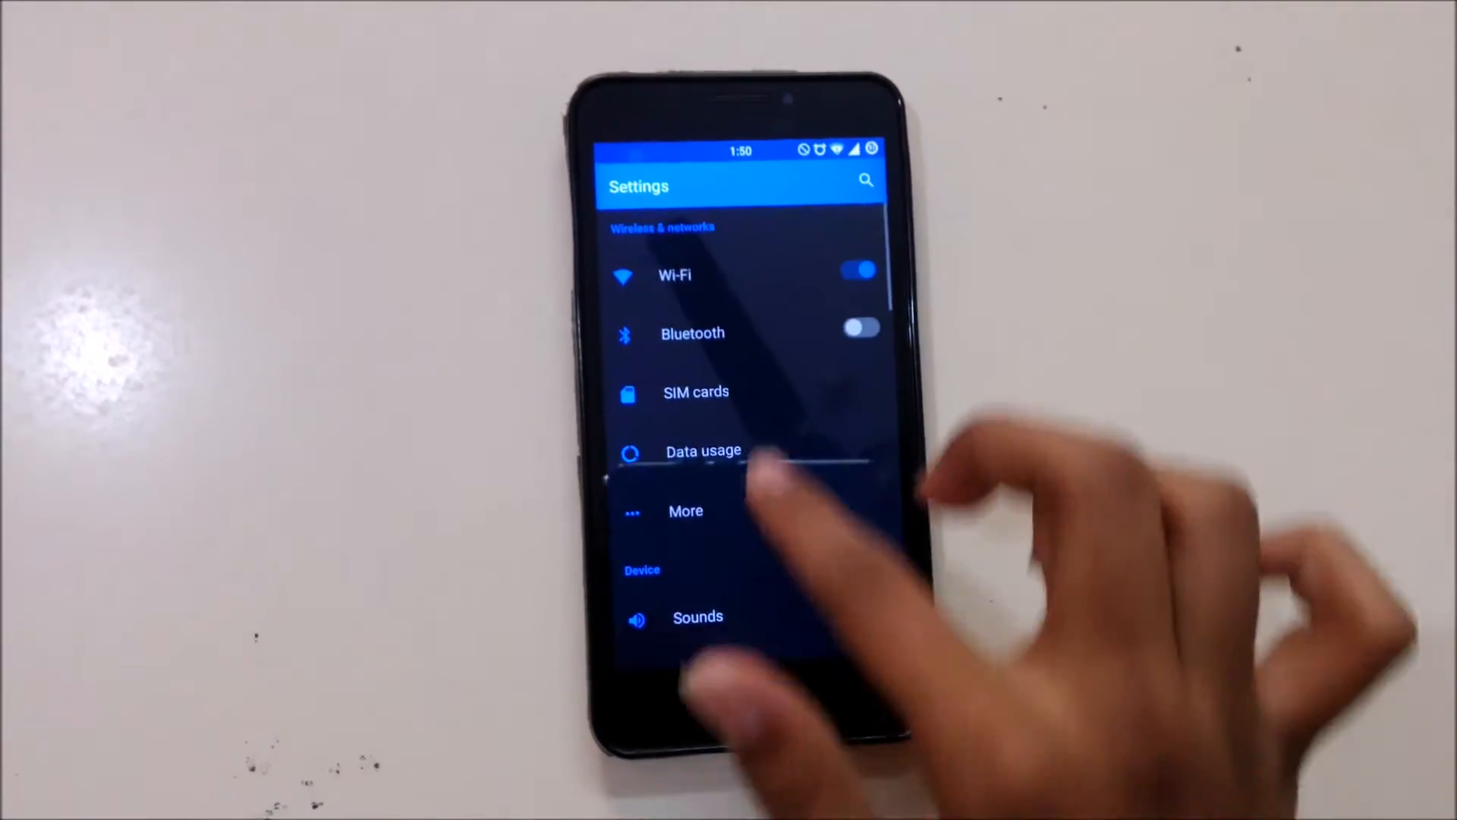
Step: Scroll the light-themed Settings list down to the System section
scroll("down", 3)
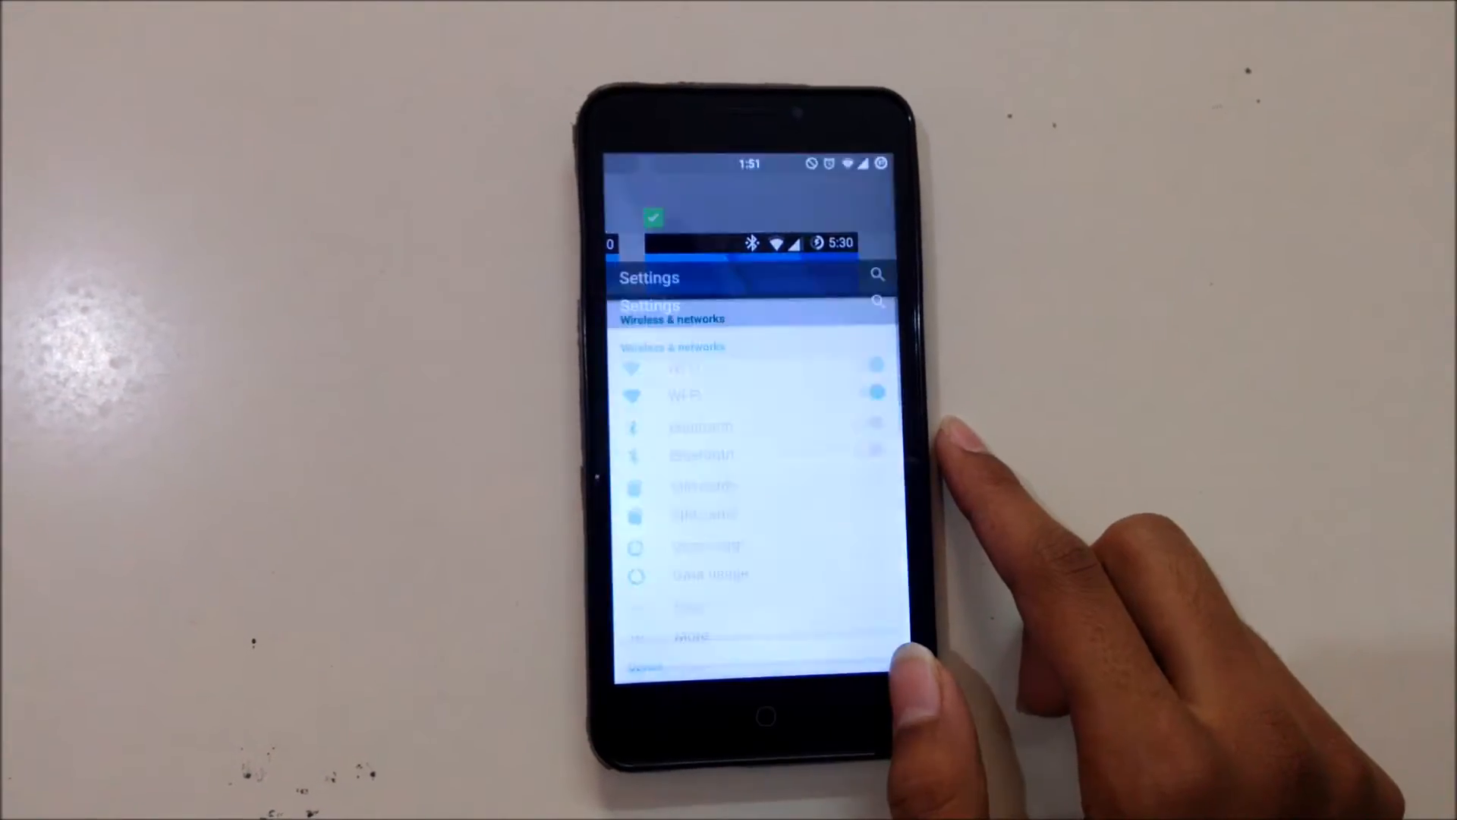
scroll("down", 3)
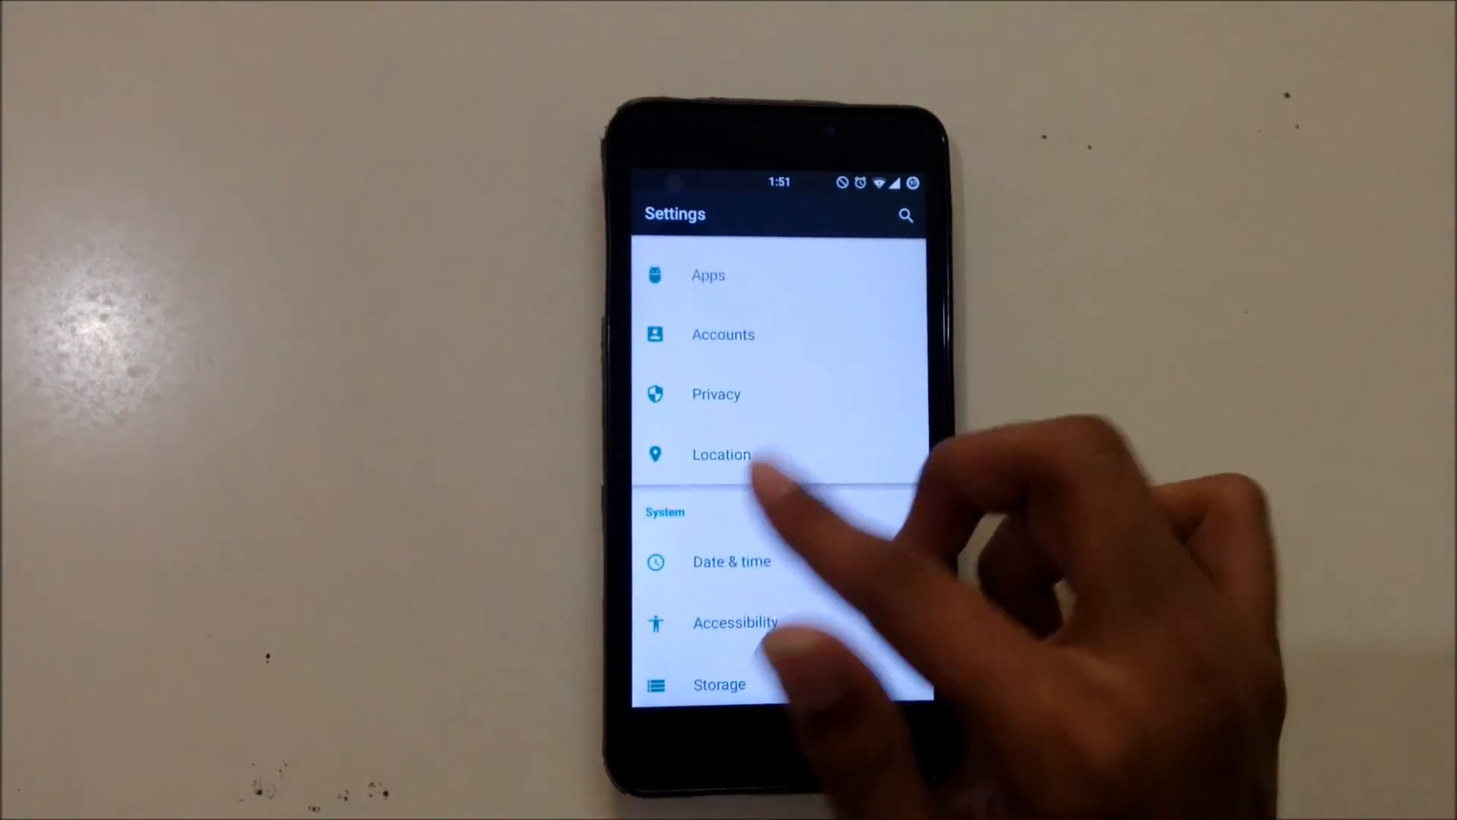
scroll("down", 3)
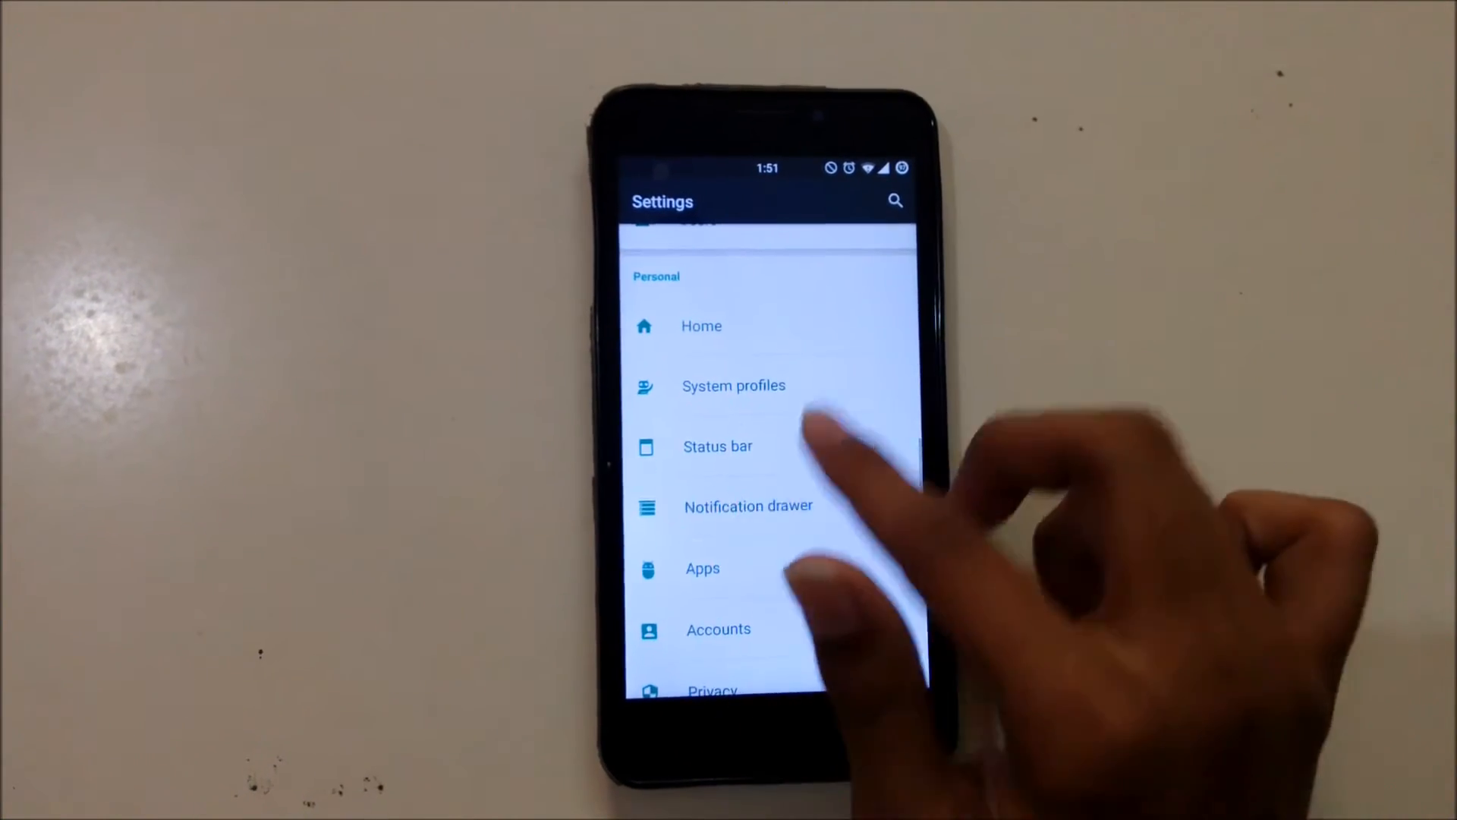
scroll("down", 3)
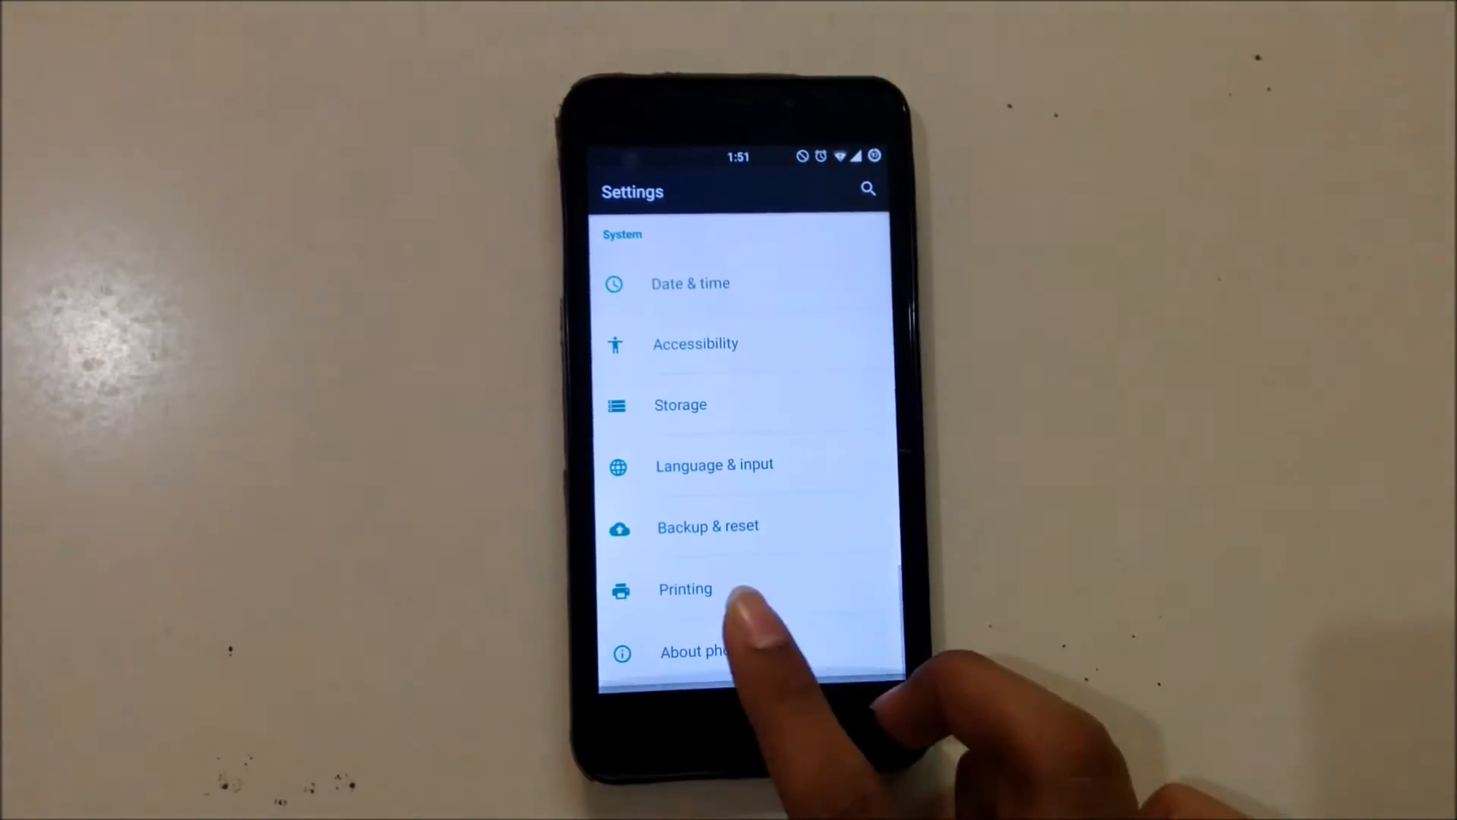
Step: Visit About phone, then go to the Notification drawer settings with 11 quick tiles
left_click(697, 651)
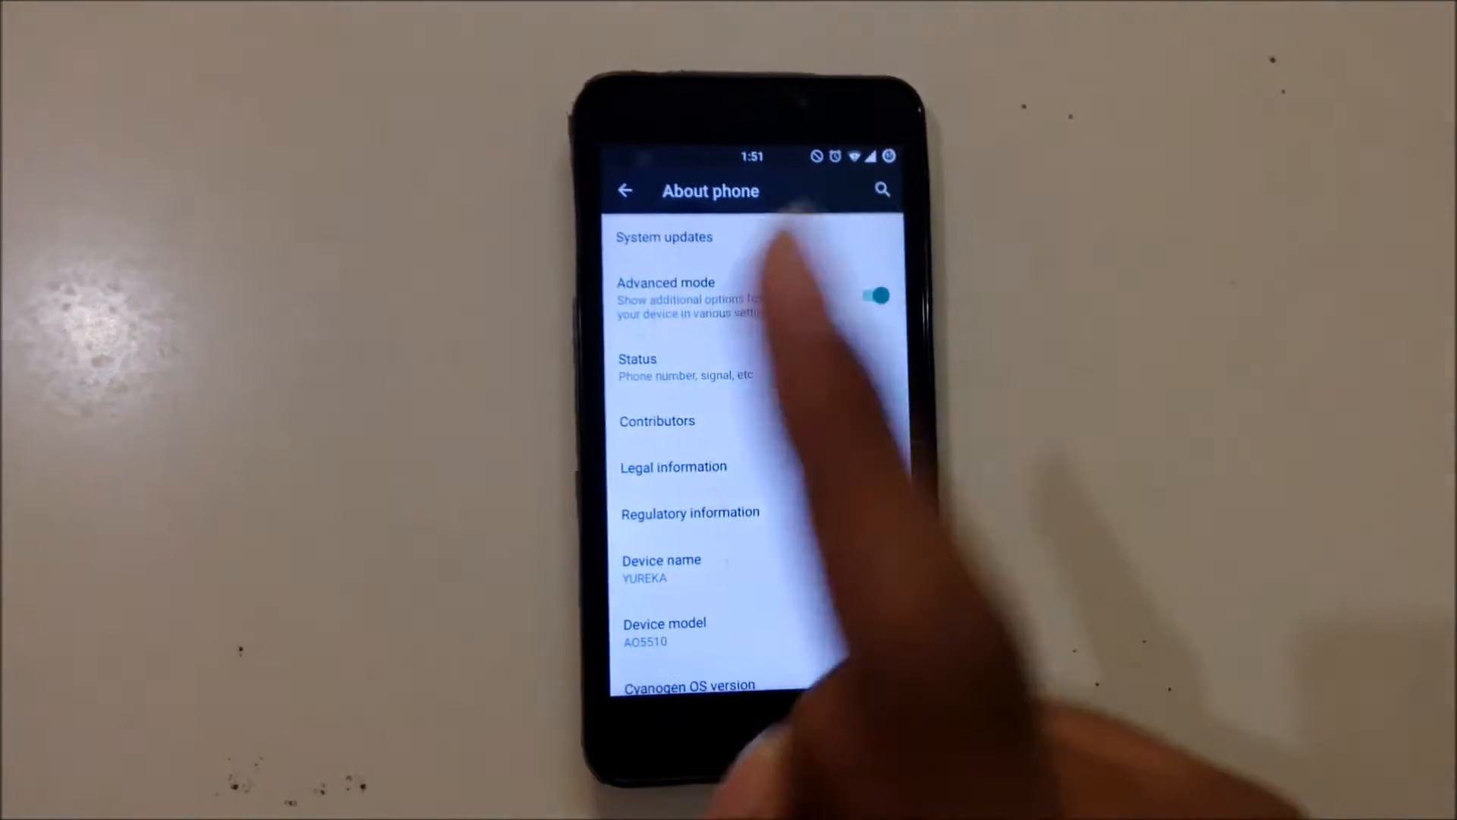
left_click(627, 191)
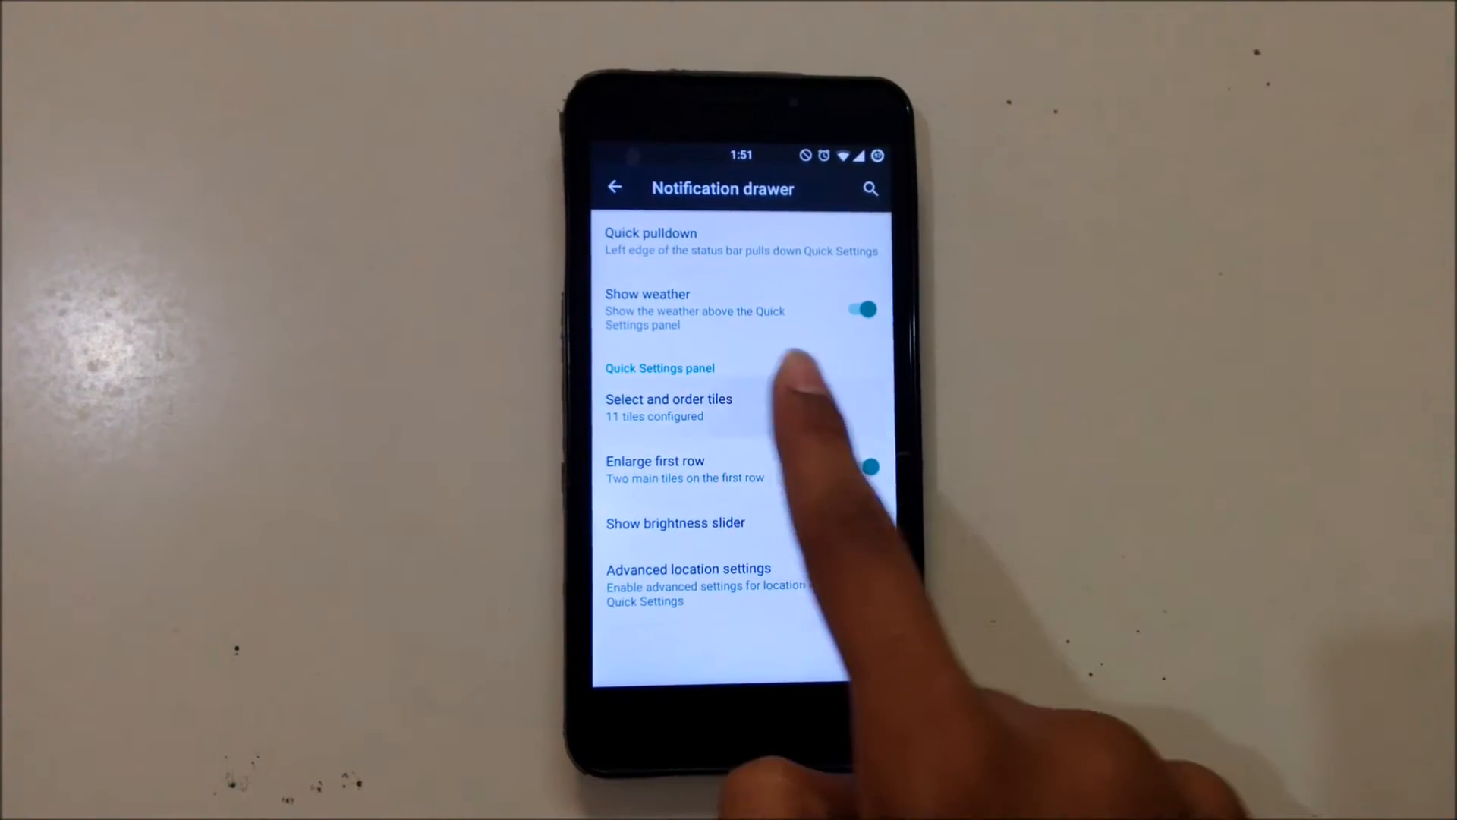
Step: Trim the quick settings tiles from 11 to 8 and return to the main Settings list
left_click(668, 407)
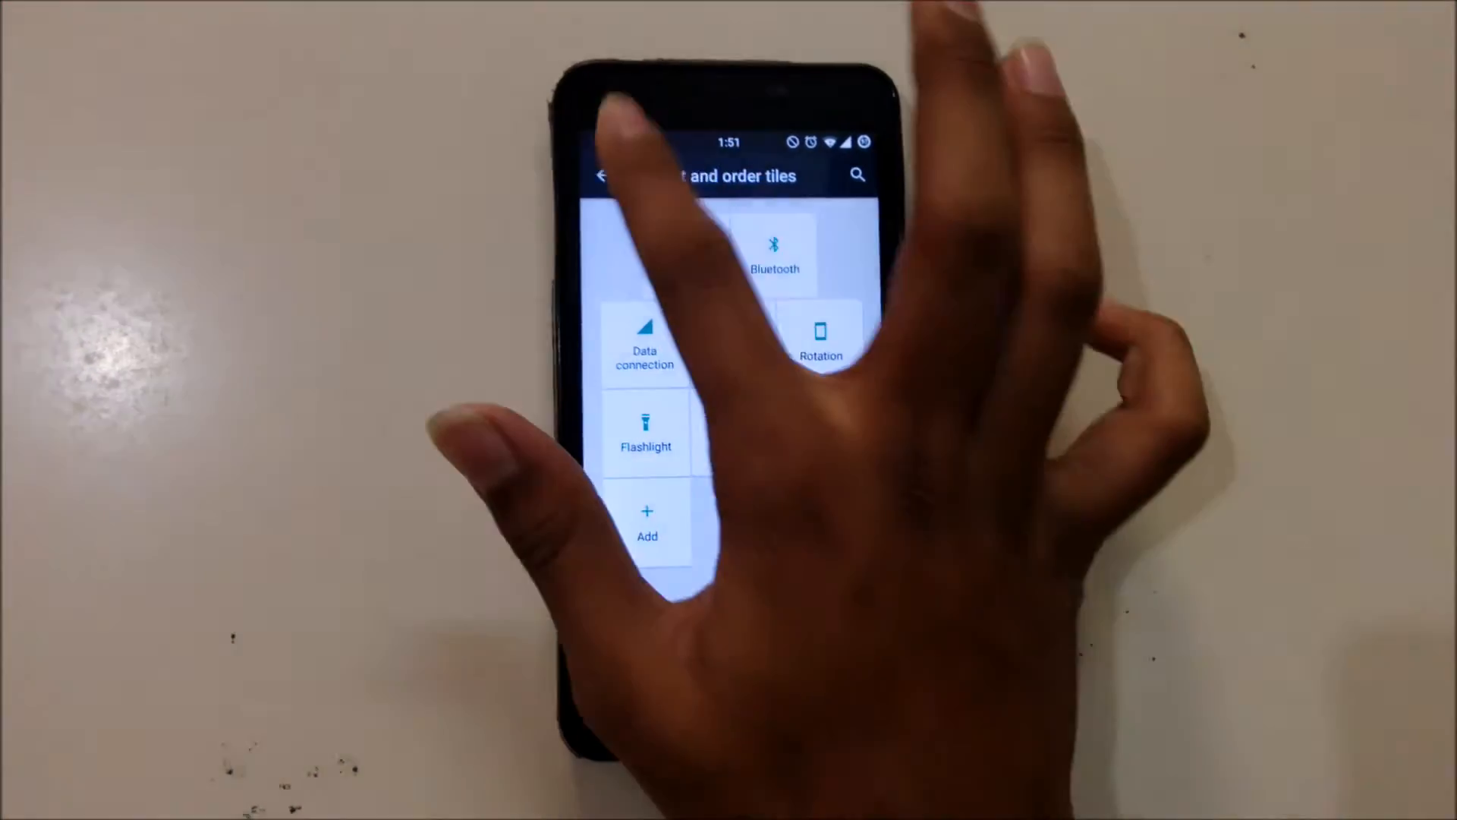
left_click(605, 177)
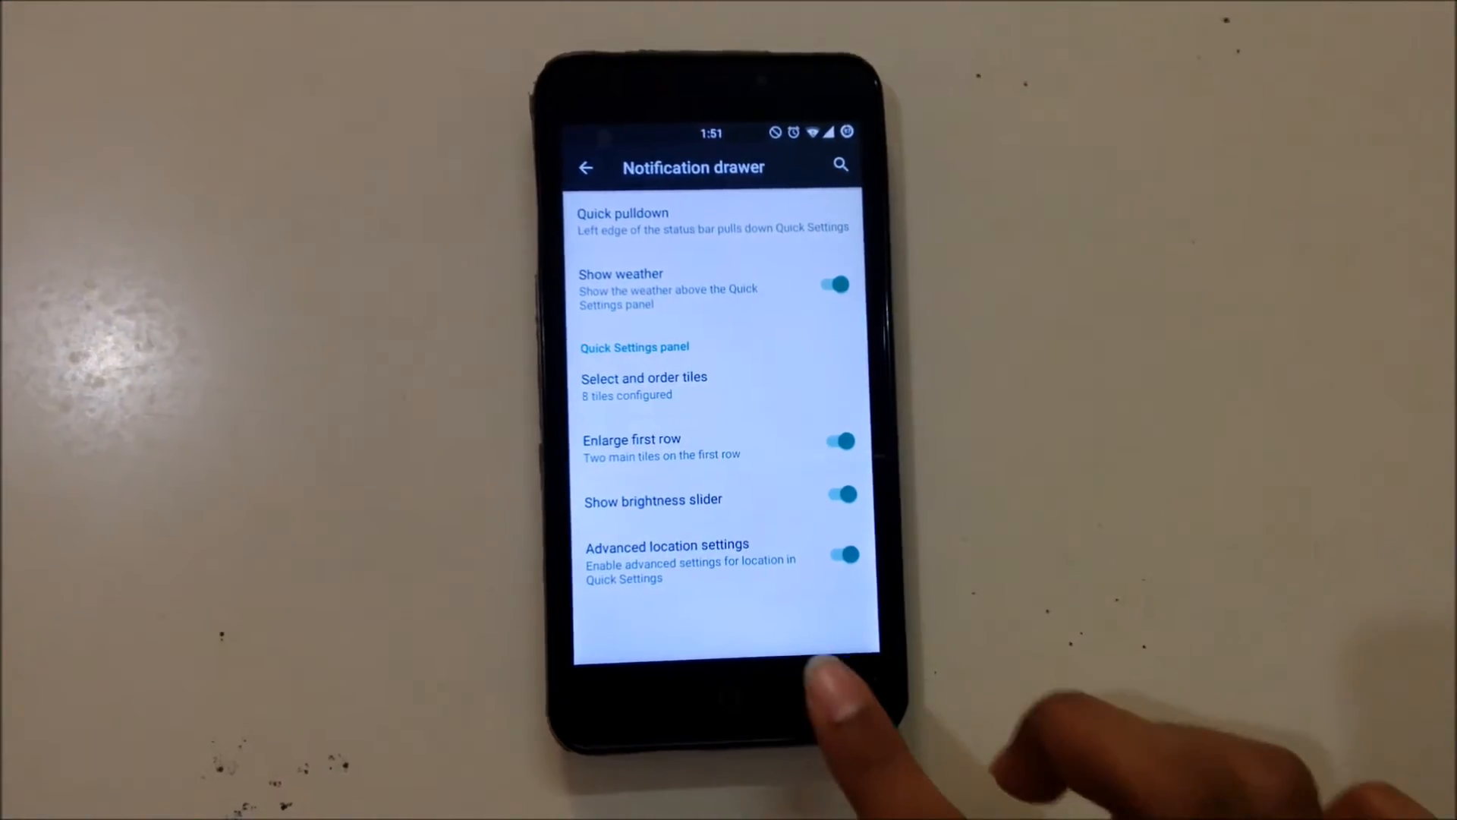
left_click(586, 167)
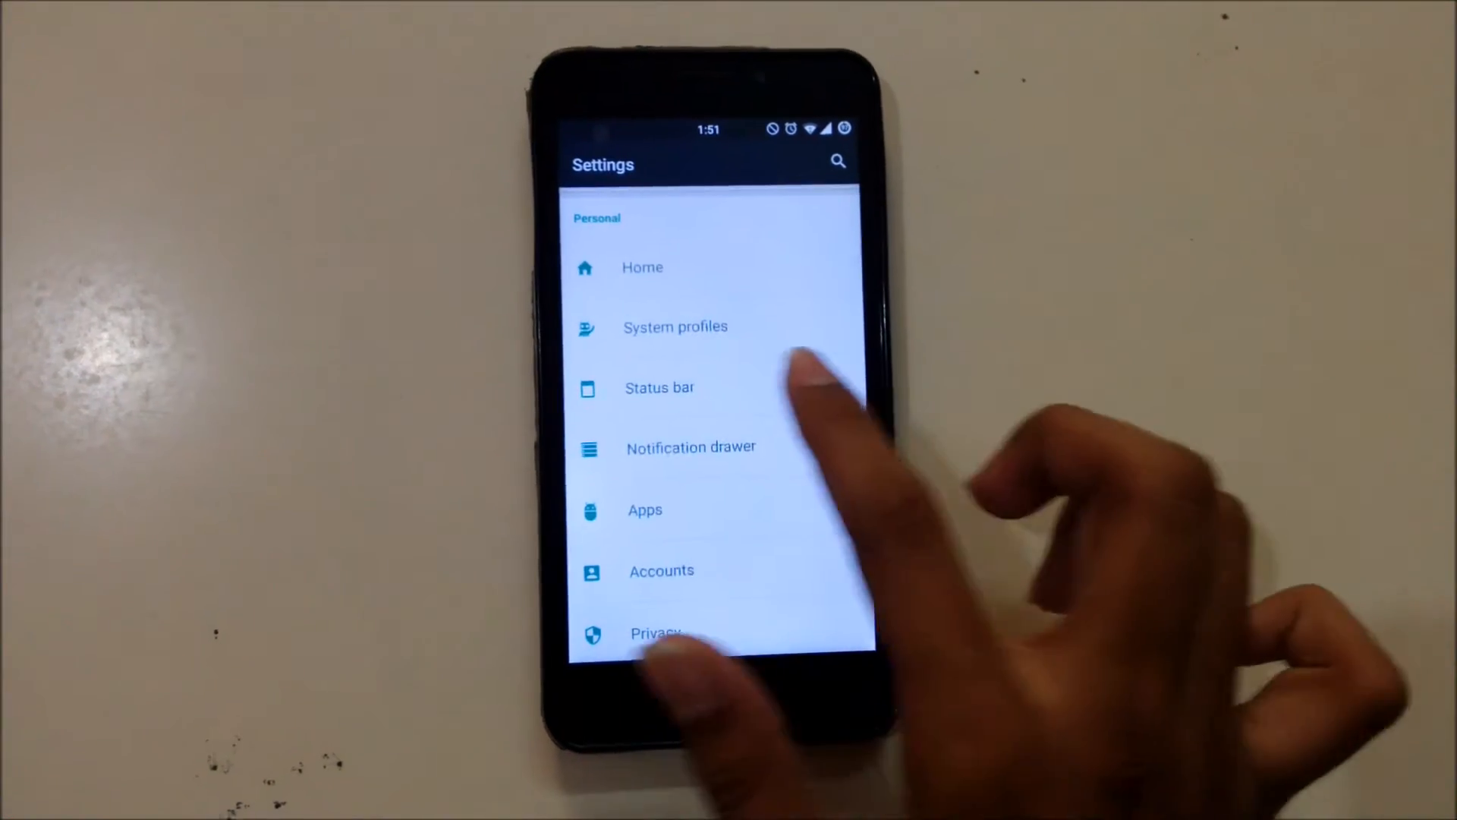
Step: In Status bar, set battery style to Icon portrait with percentage Hidden, then go home
left_click(661, 387)
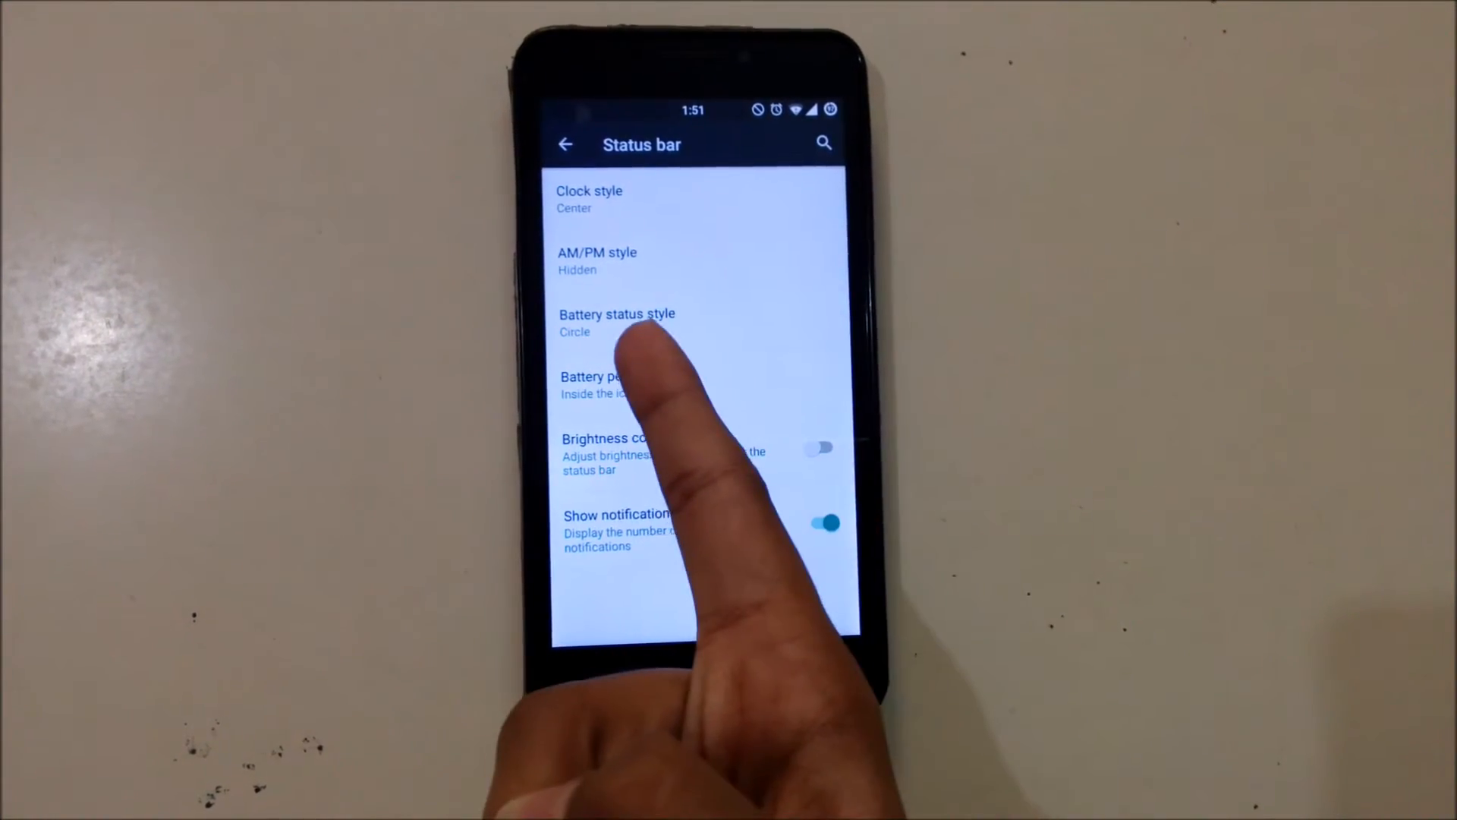
left_click(618, 320)
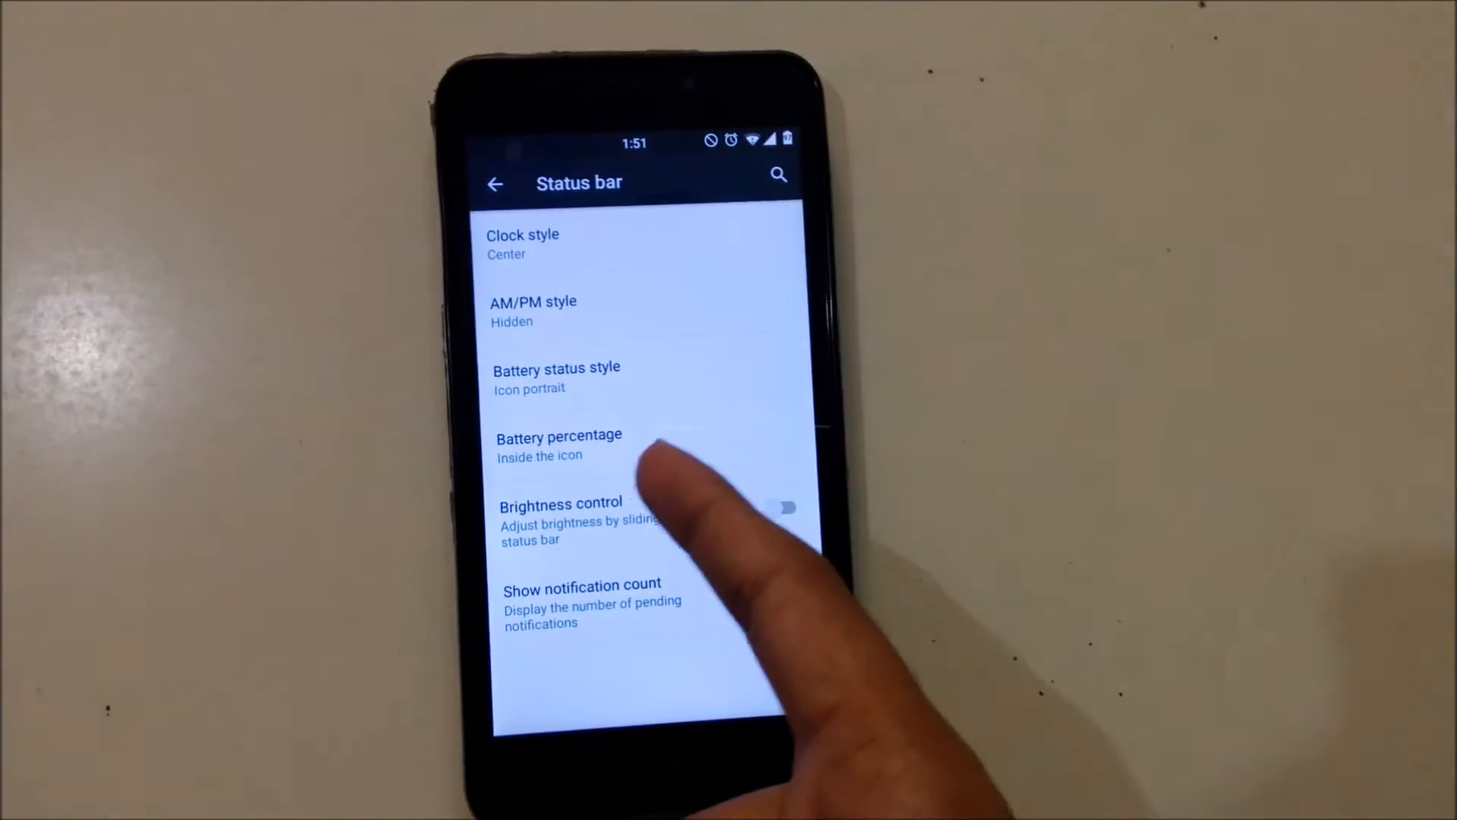
left_click(559, 445)
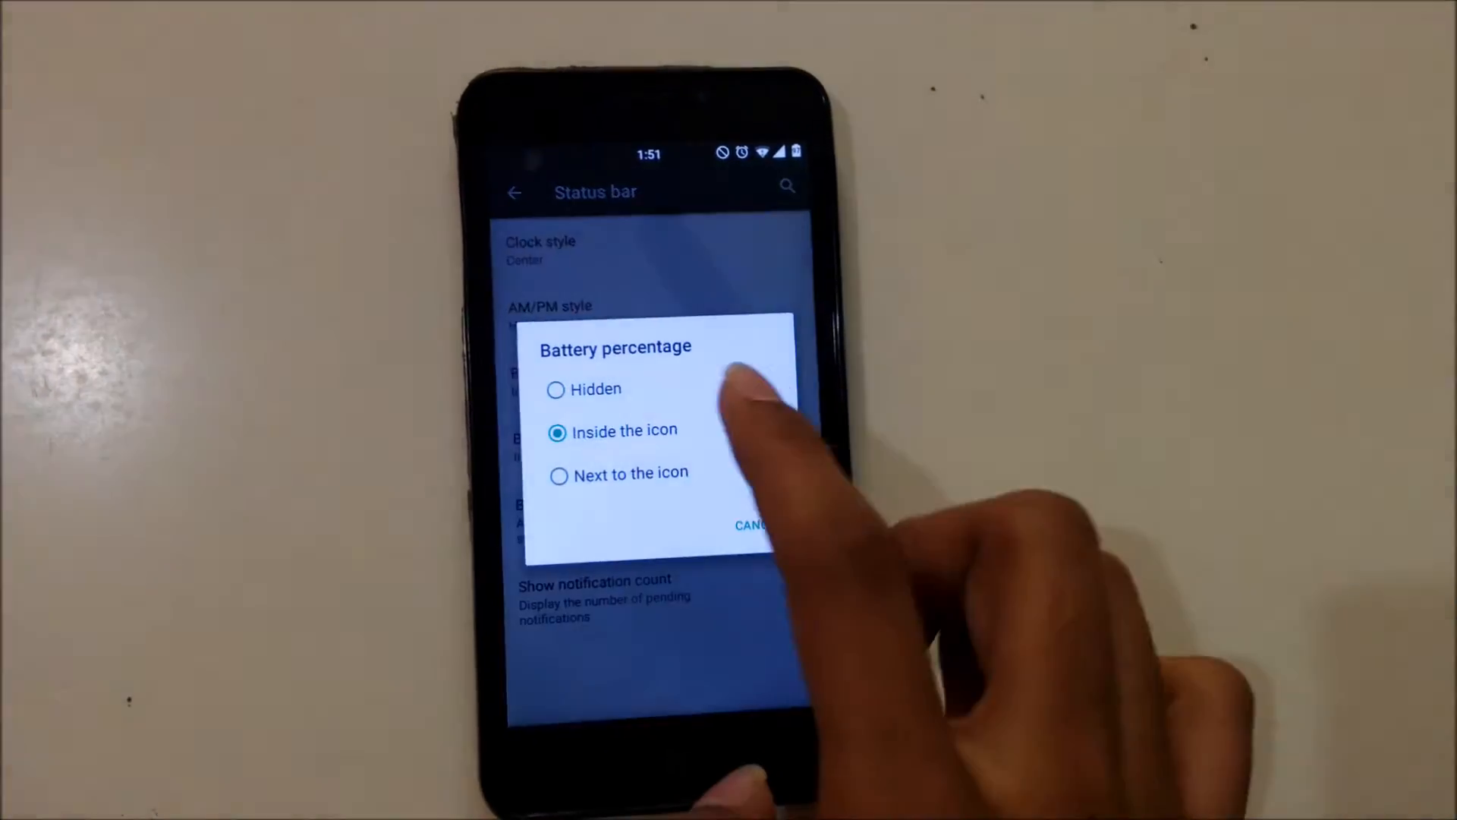
left_click(592, 389)
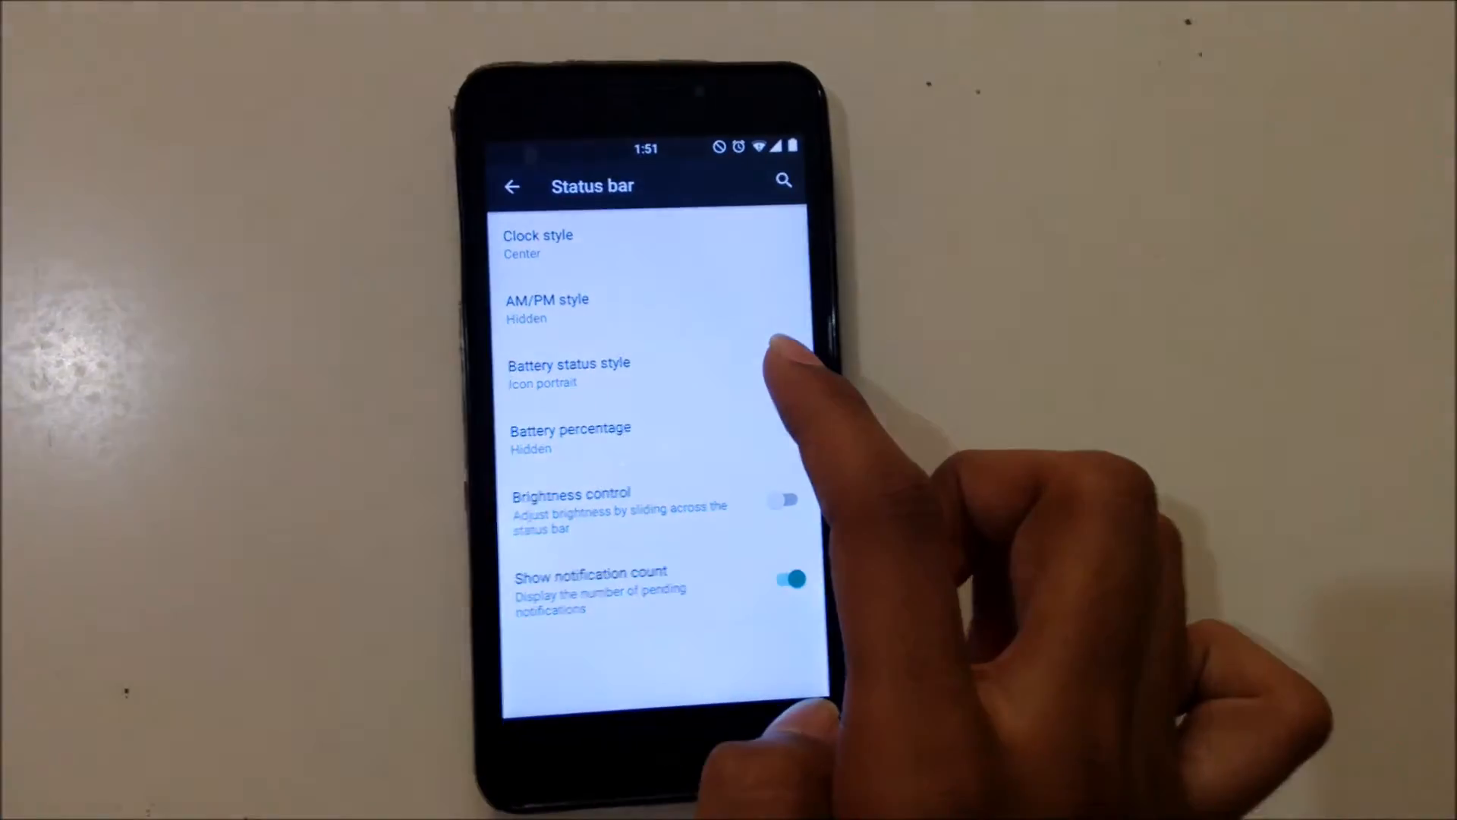
left_click(511, 185)
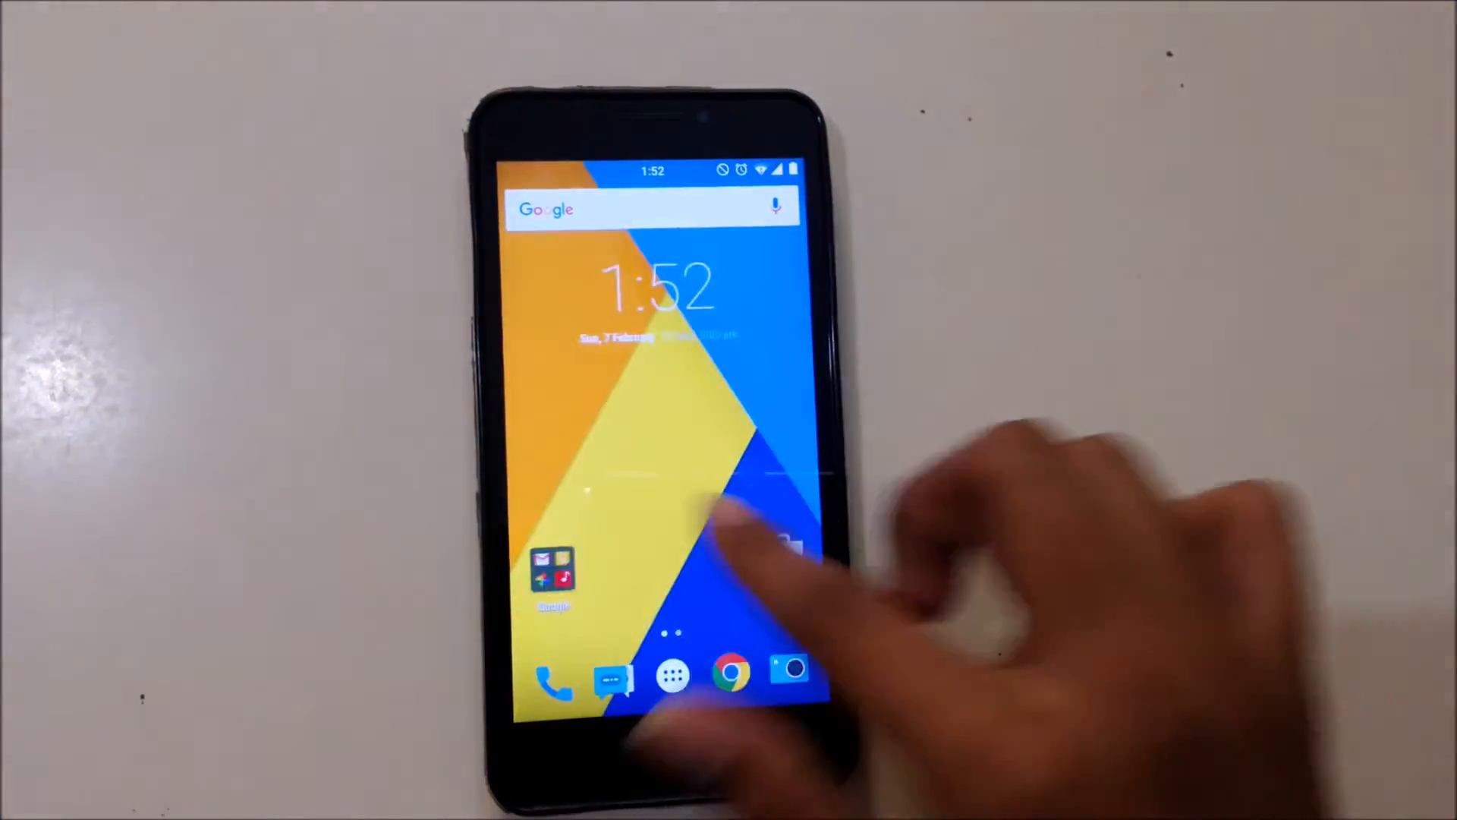
Step: Search the Play Store for 'google now' and install Google Now Launcher
left_click(662, 677)
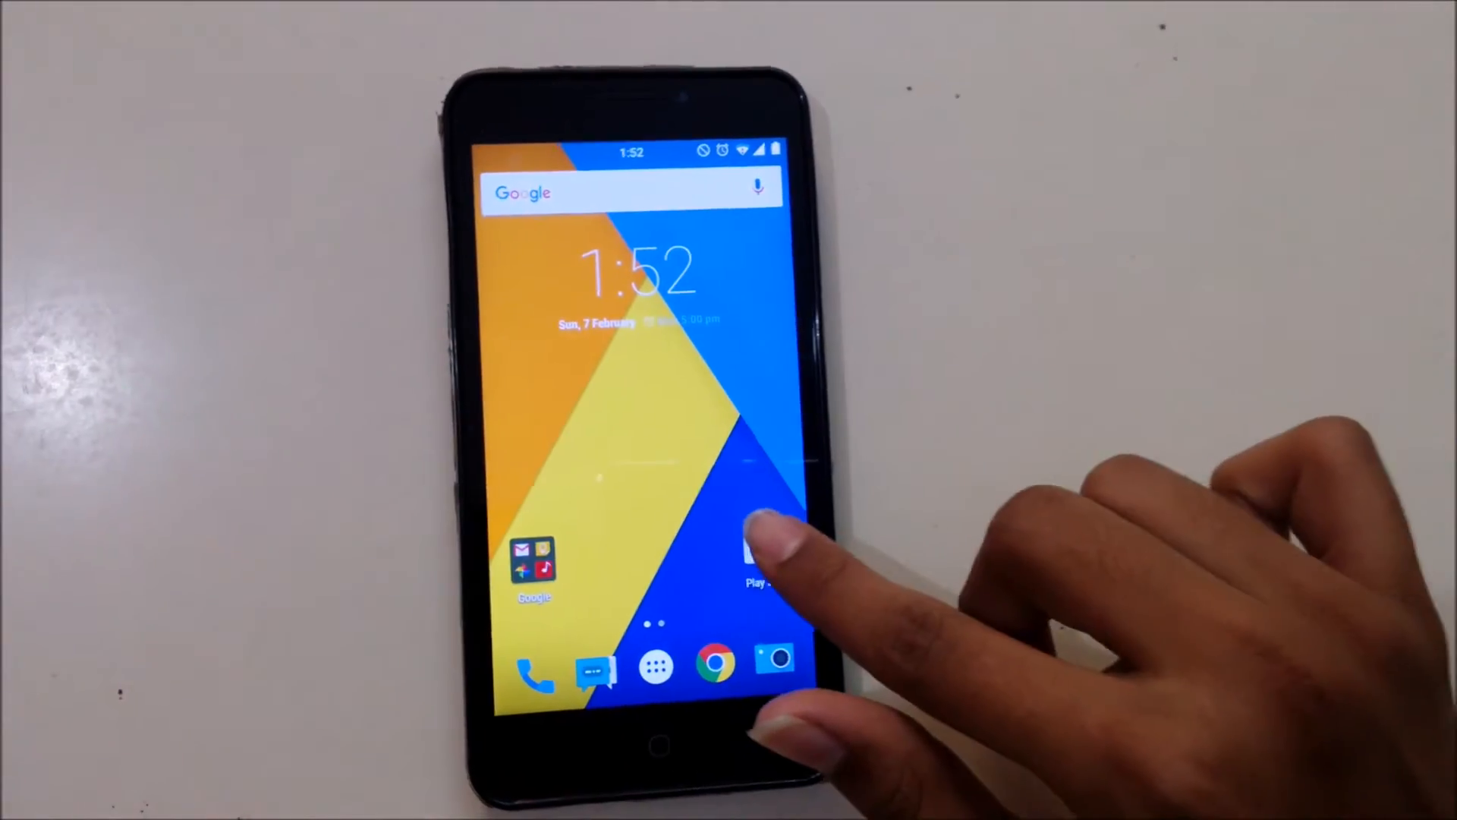
left_click(761, 552)
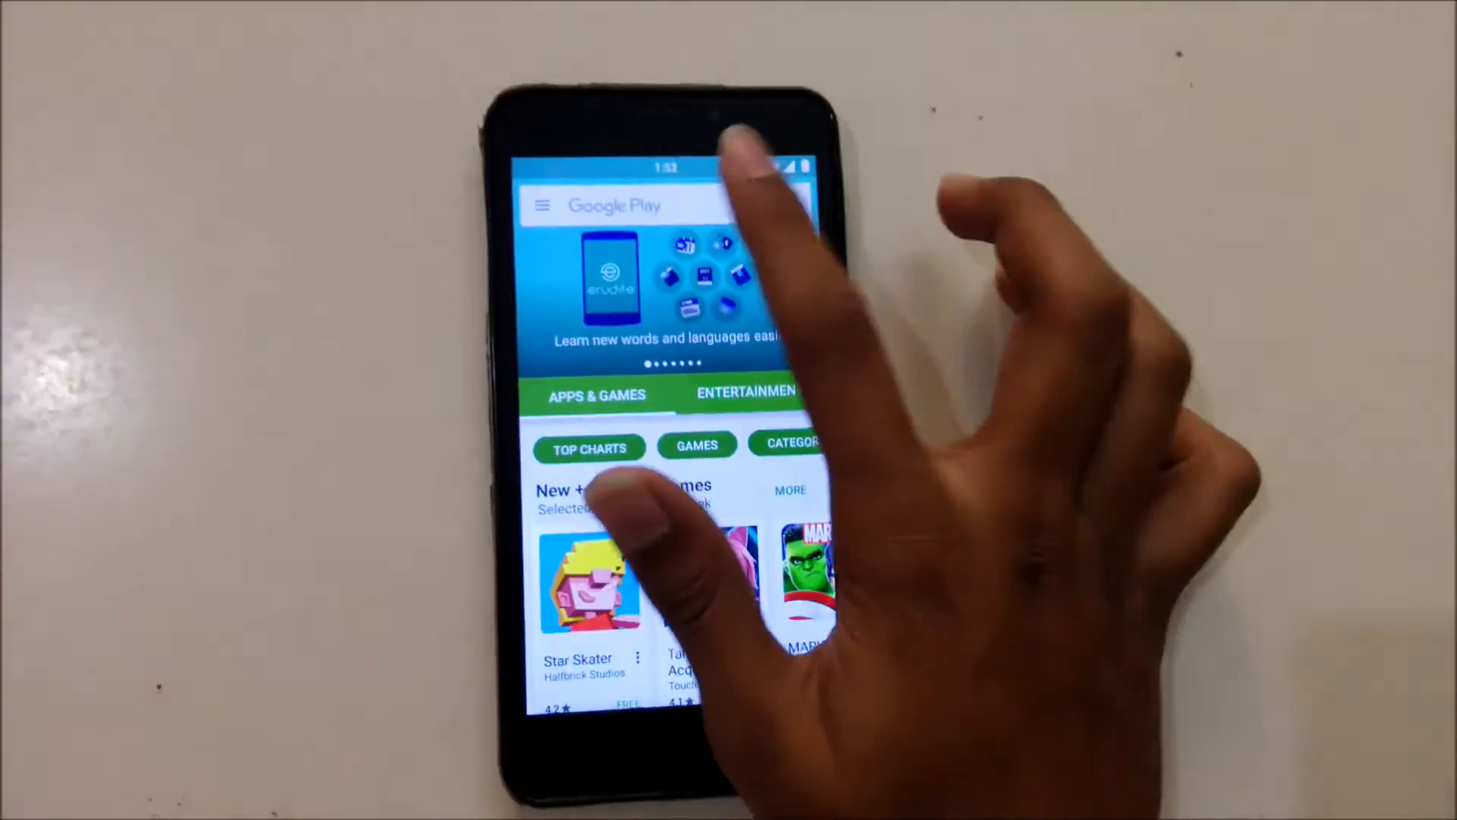
left_click(631, 205)
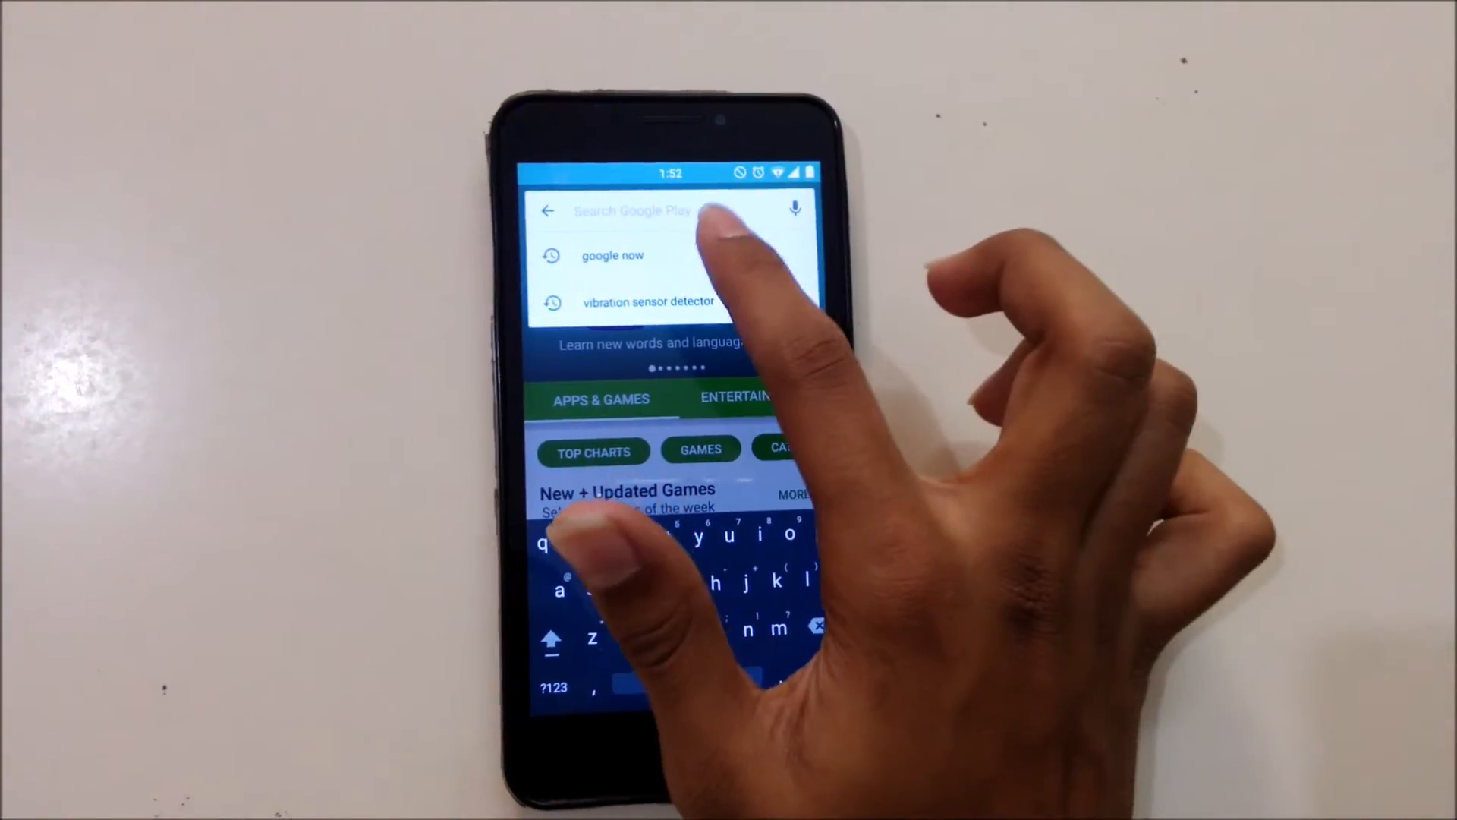
left_click(612, 256)
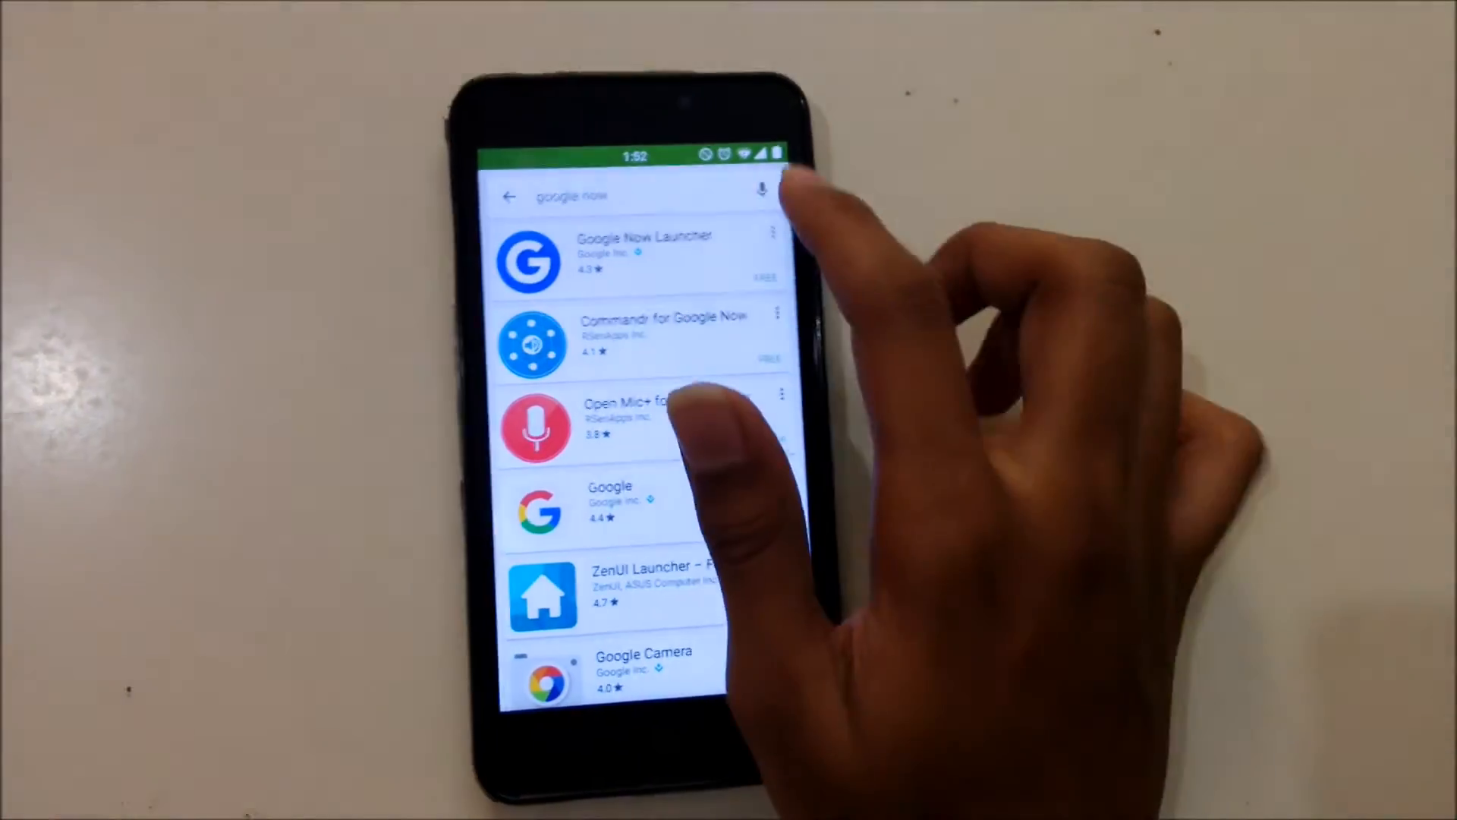
left_click(641, 259)
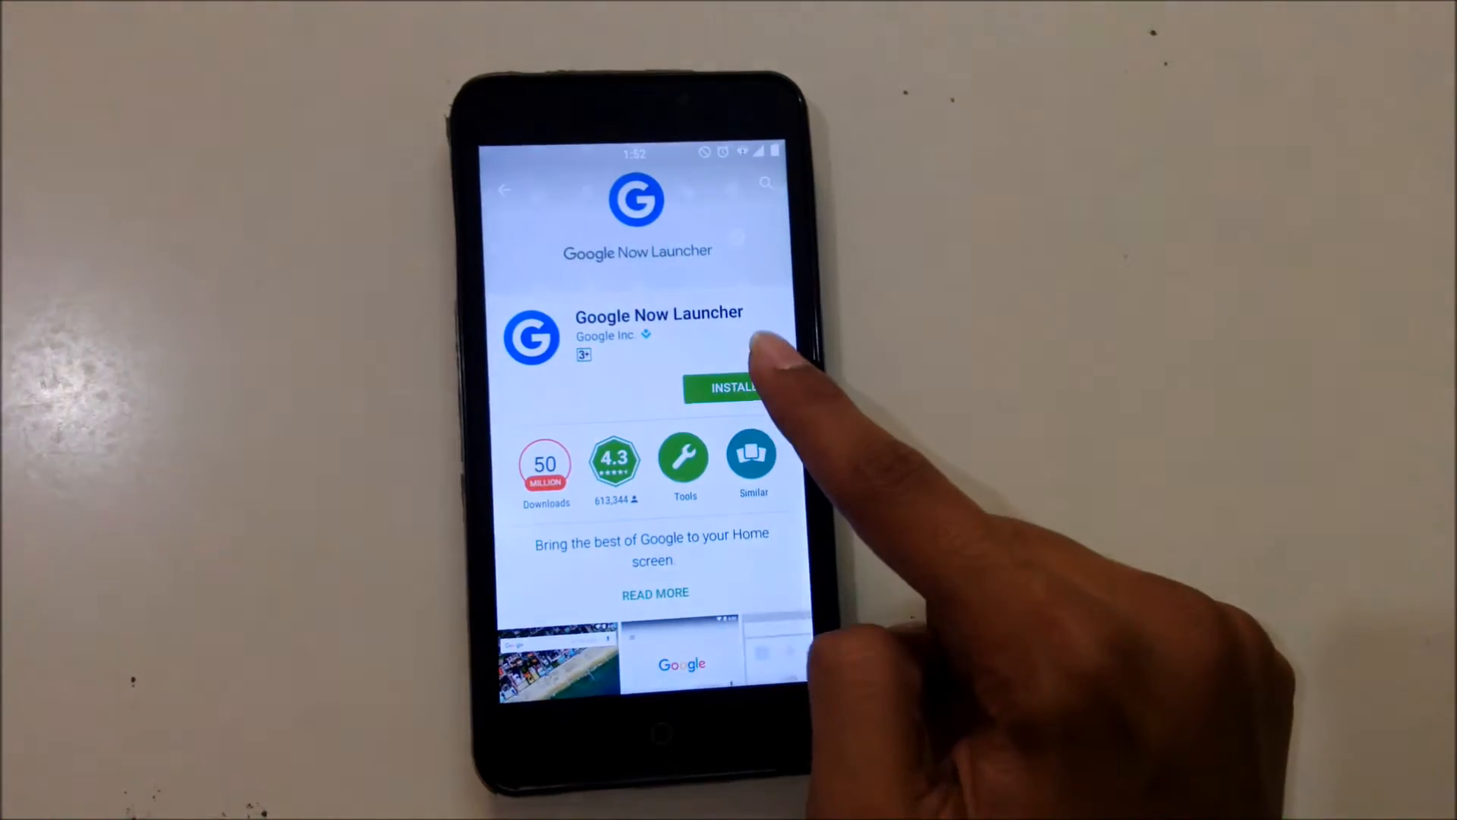
left_click(731, 387)
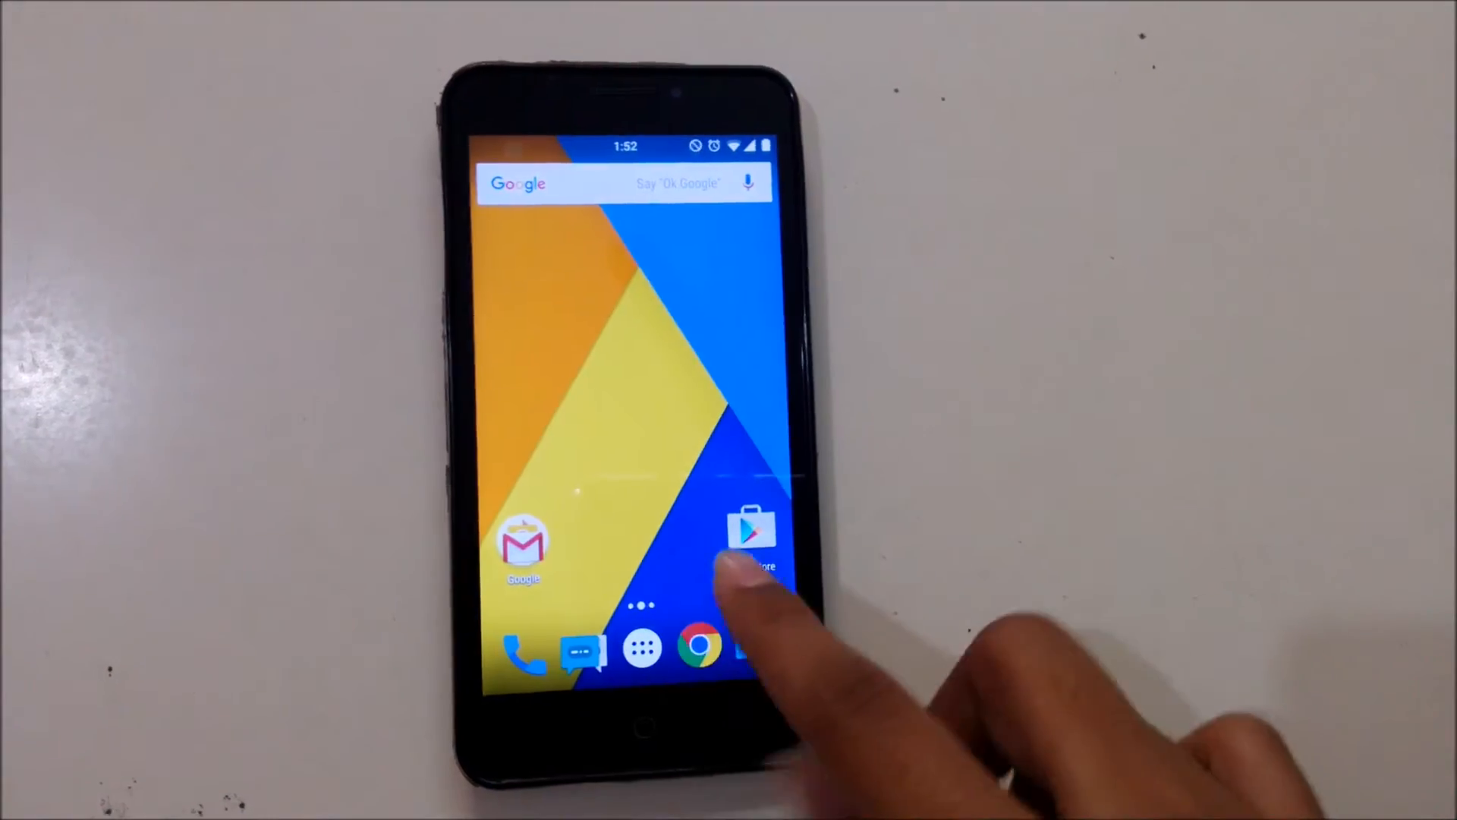
Step: Choose ALWAYS to make Google Now Launcher the default home app
left_click(642, 647)
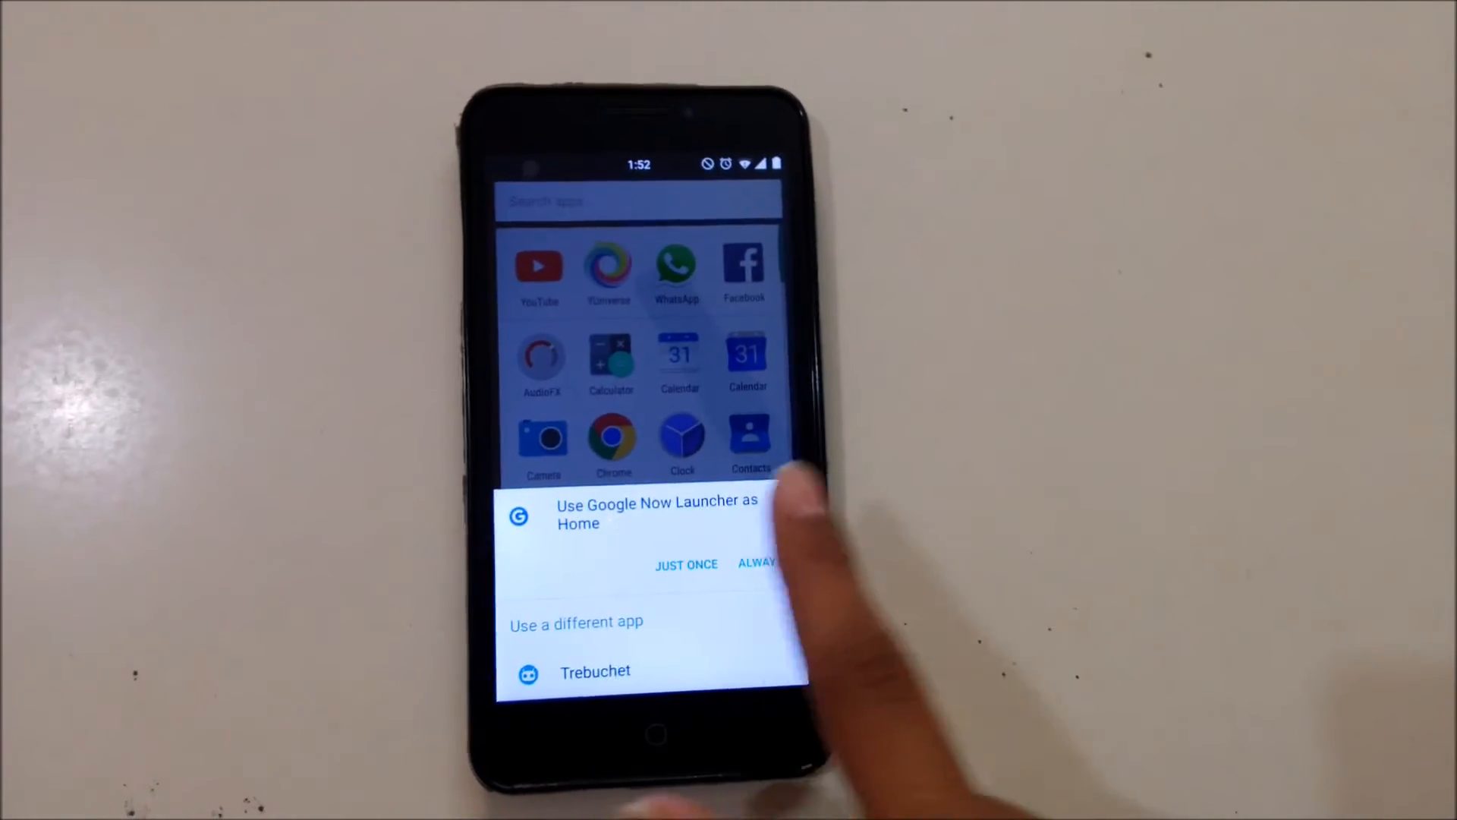
left_click(756, 563)
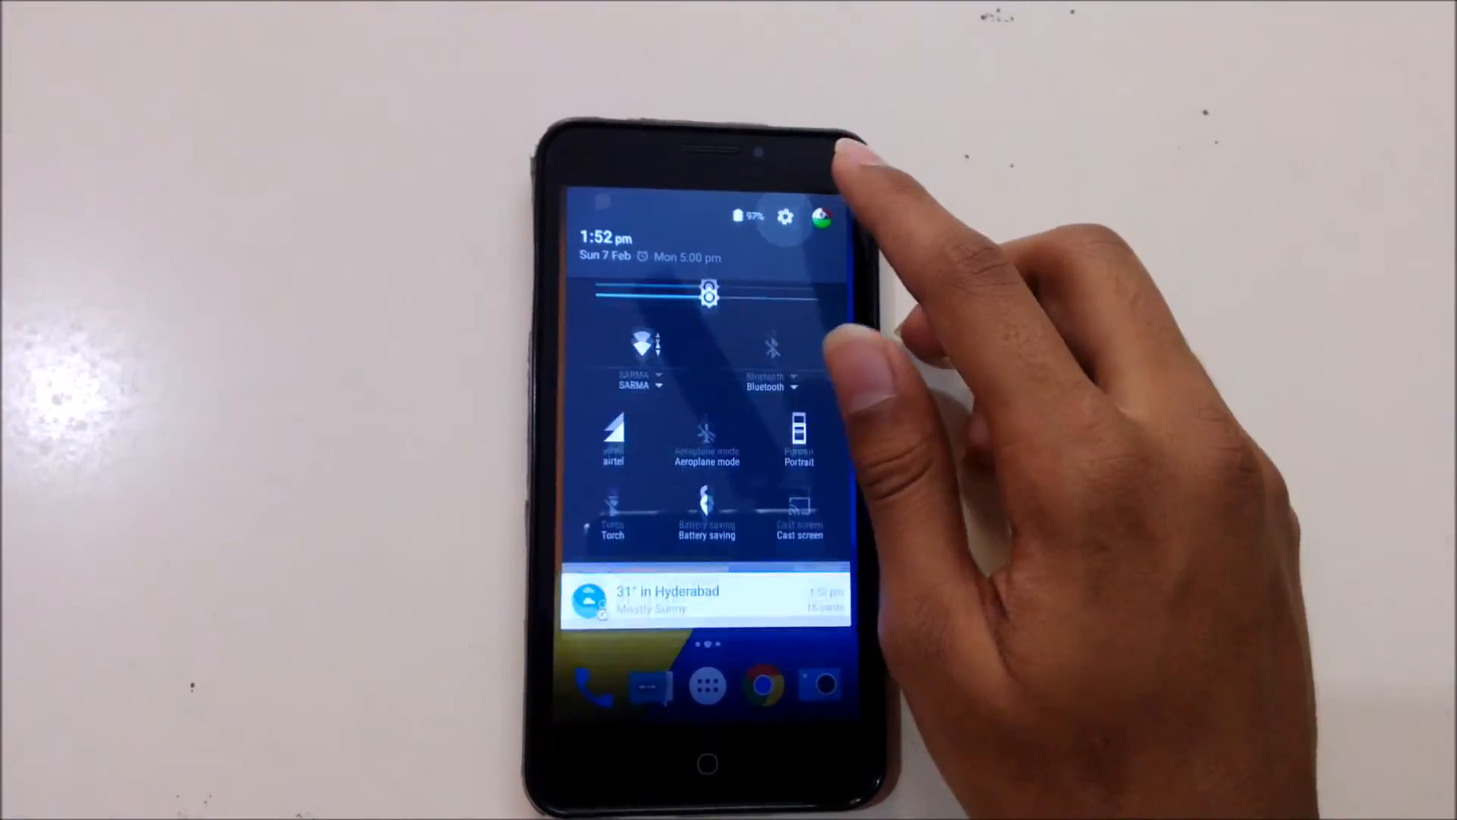
Step: In Buttons settings, enable the on-screen nav bar and return home with it showing
left_click(785, 217)
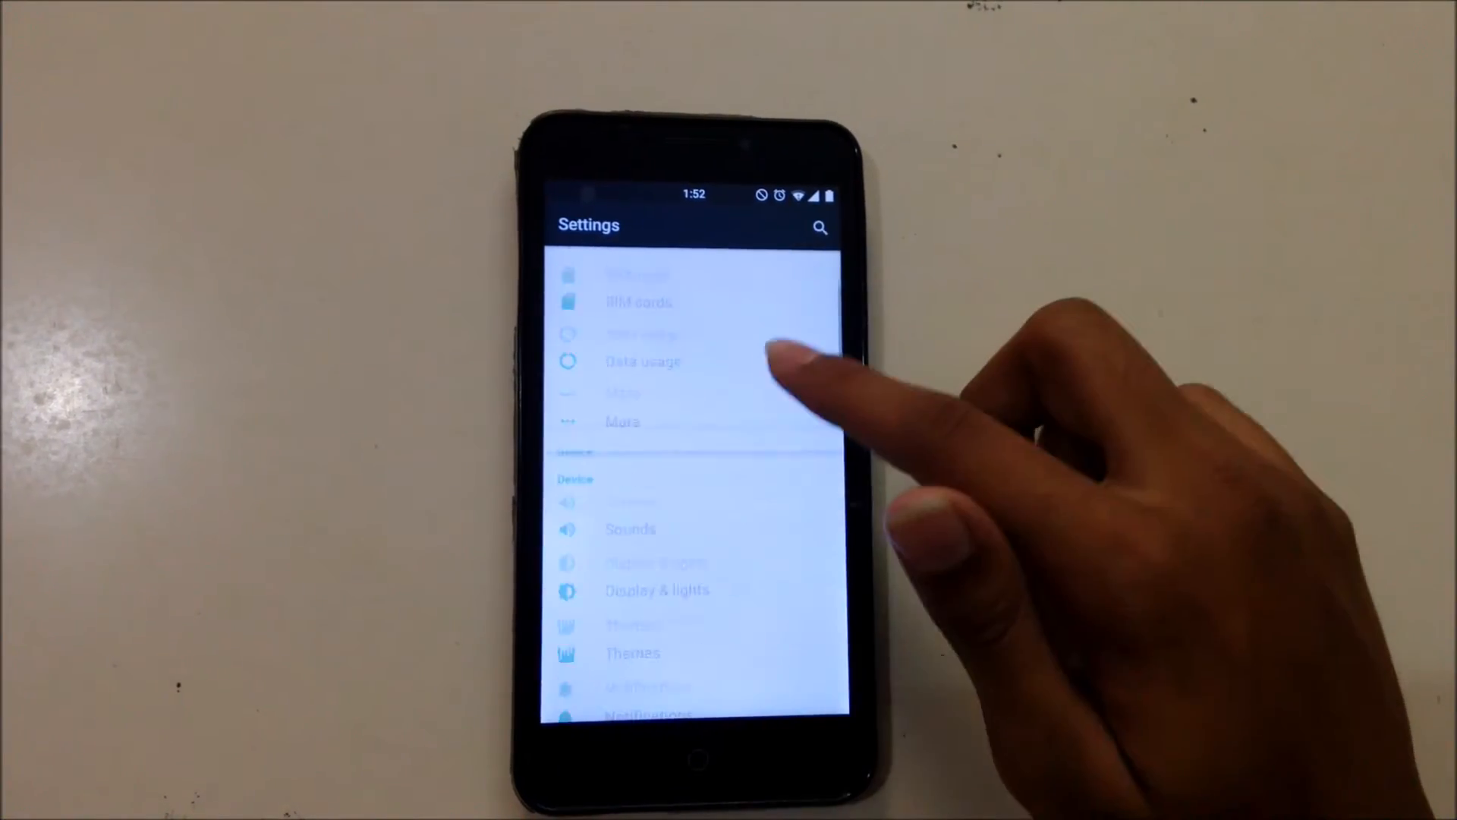
scroll("down", 3)
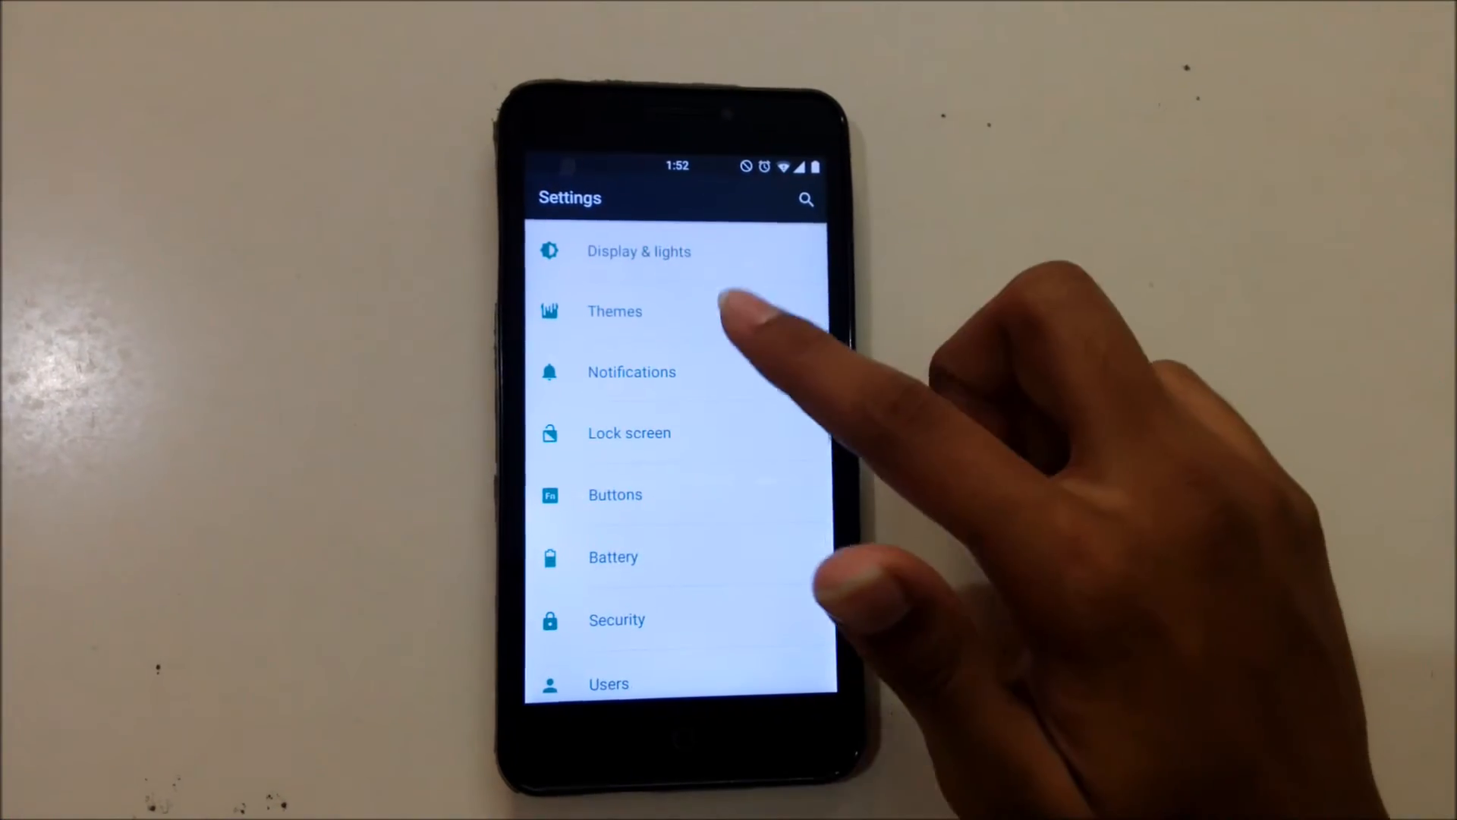
left_click(615, 495)
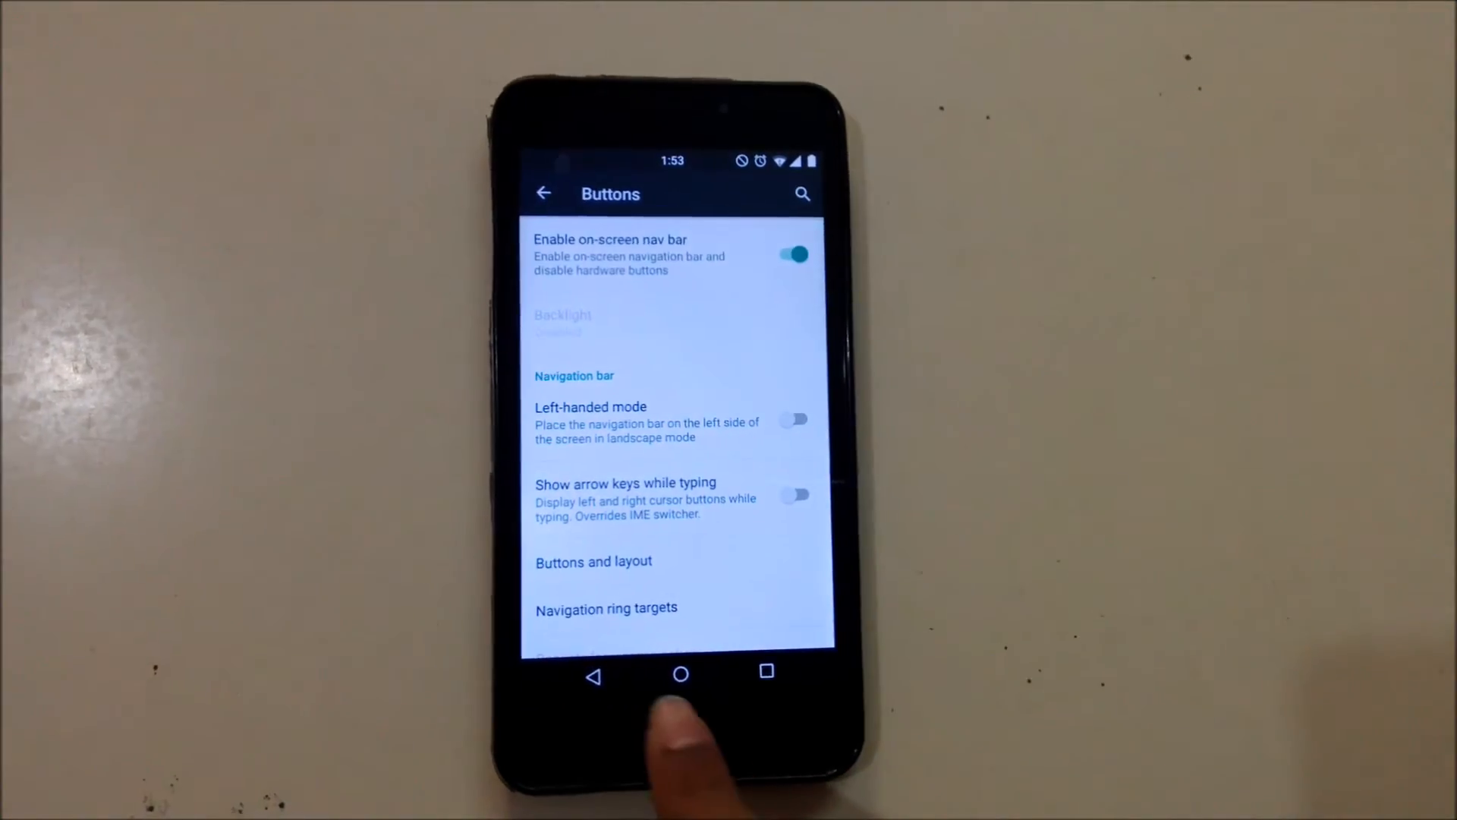
left_click(680, 674)
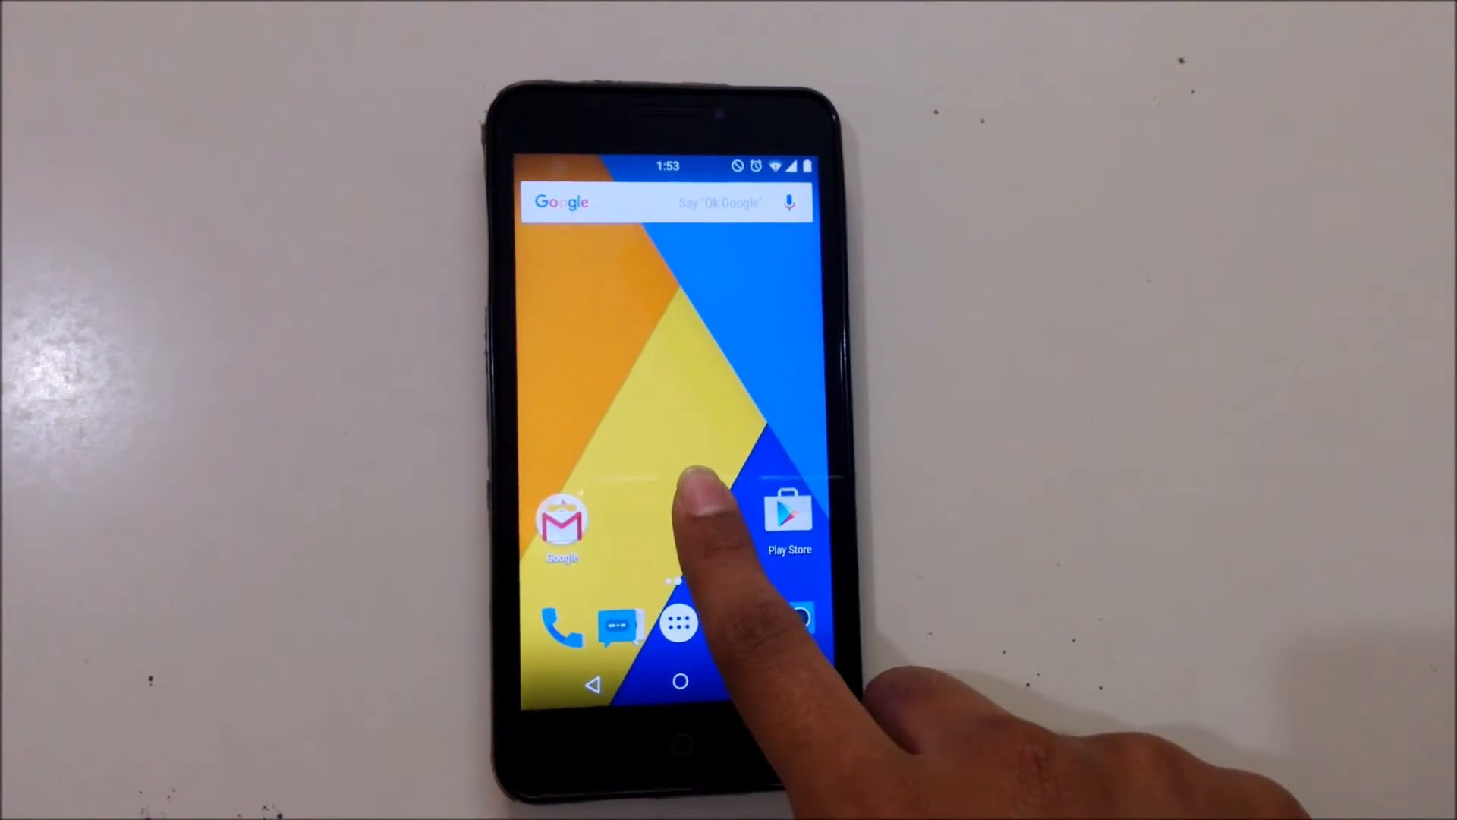
Step: Bring up the home screen's Wallpapers, Widgets and Settings options and the wallpaper choices
left_click(678, 577)
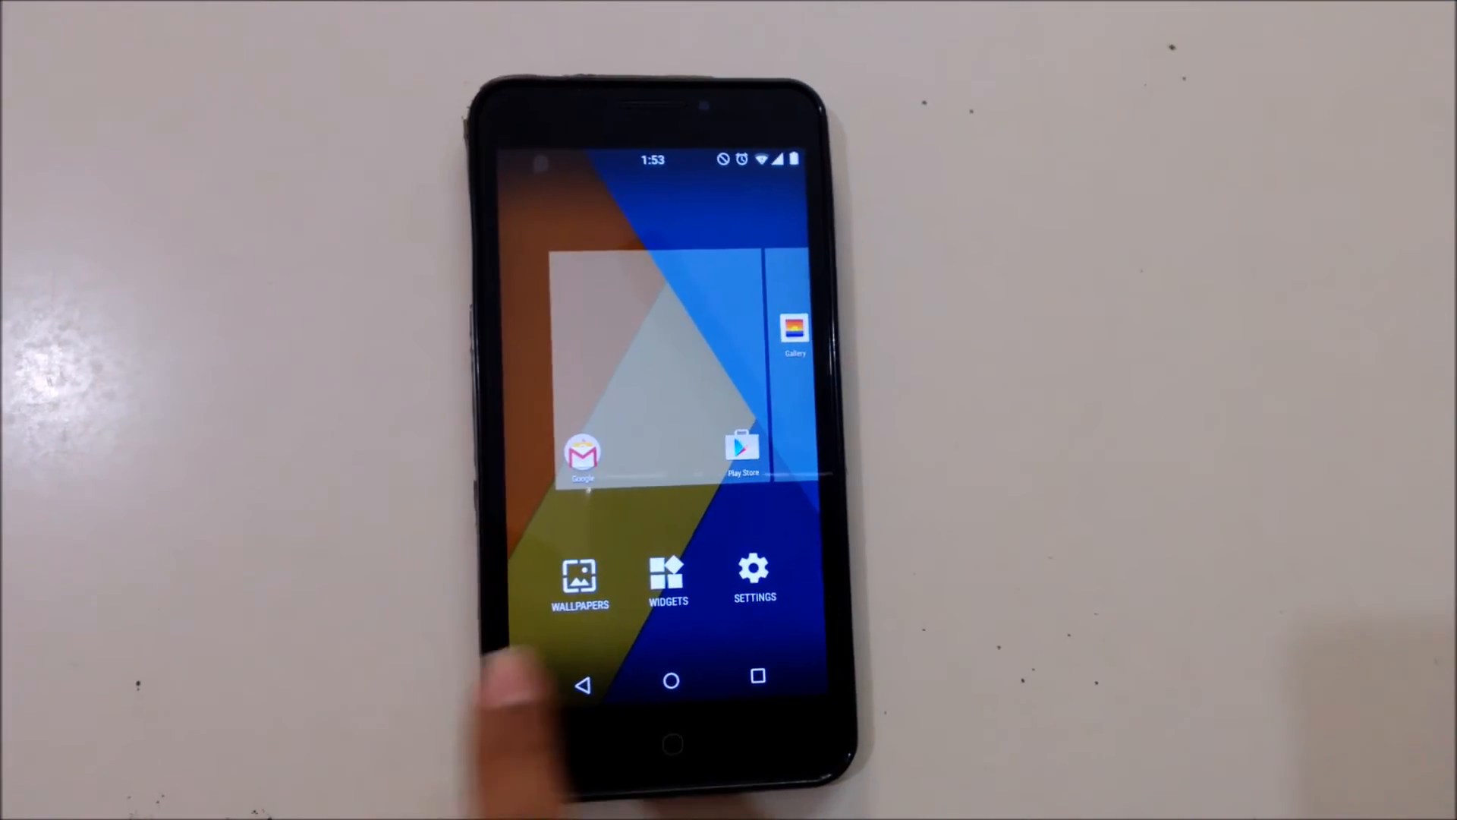
left_click(578, 577)
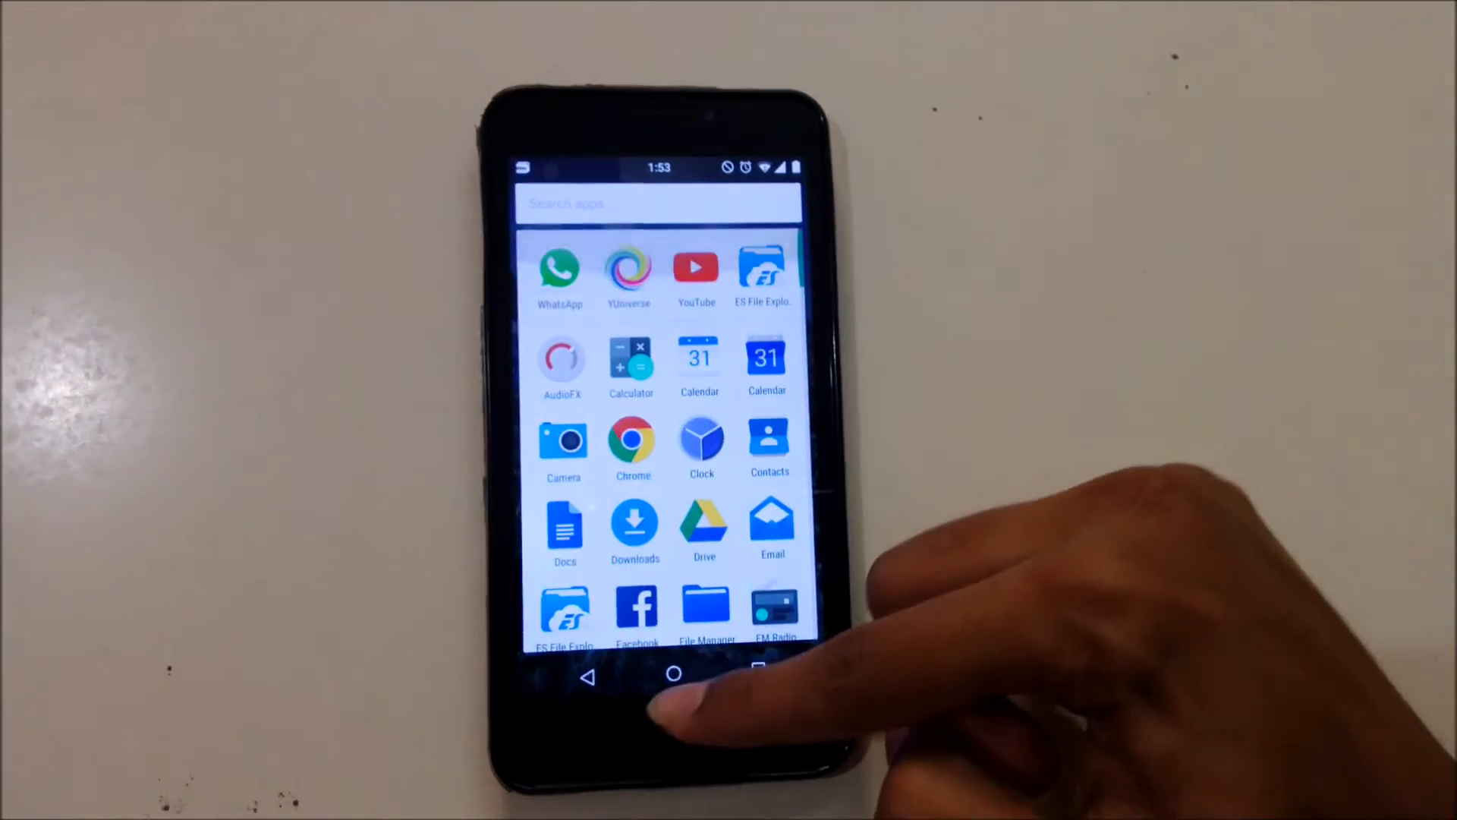
Step: Return to the home screen before pulling down the quick settings panel
left_click(672, 674)
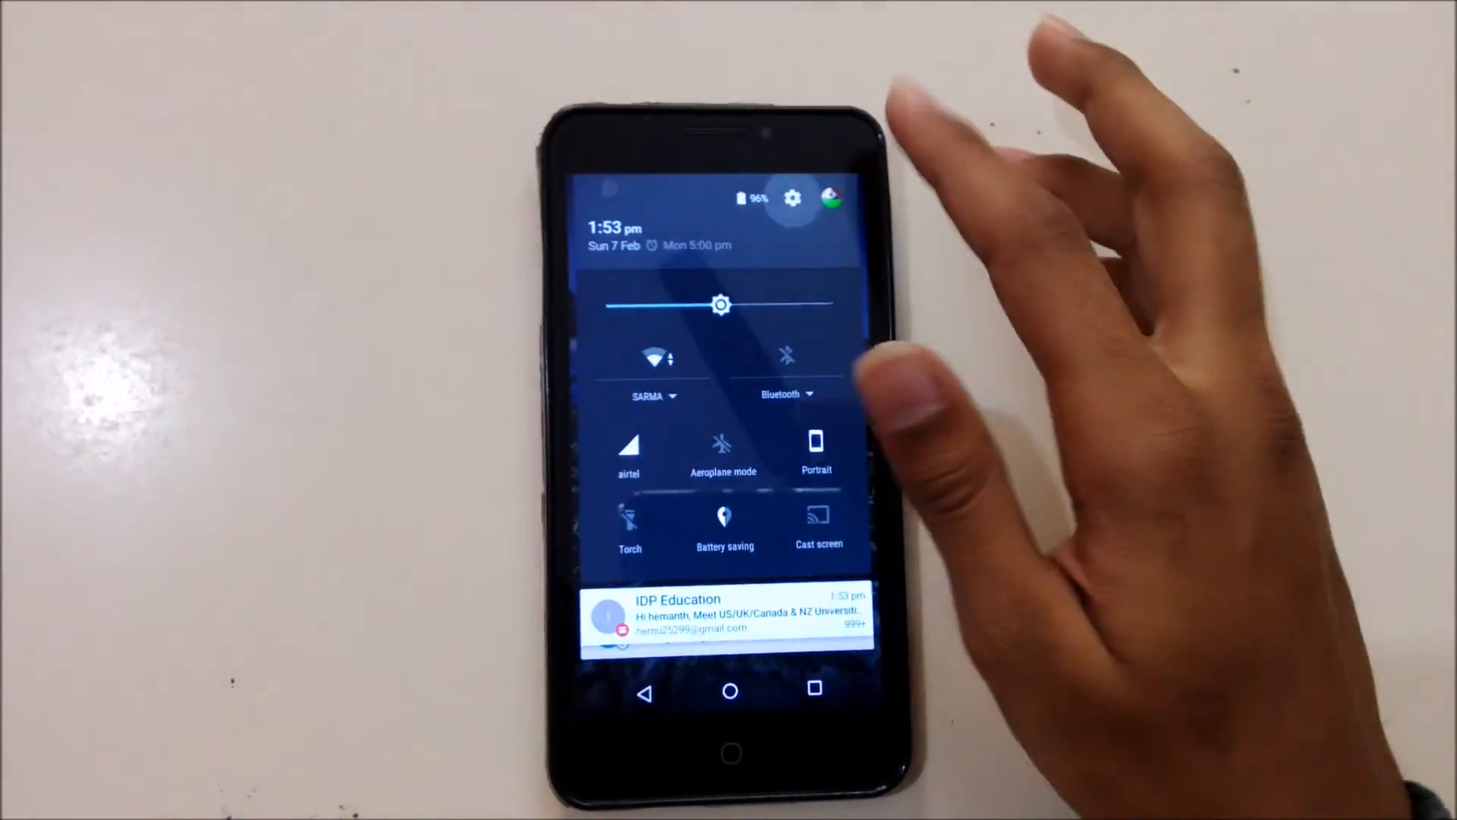
Step: Pass through Settings and the app drawer back home to the coral reef wallpaper
left_click(792, 197)
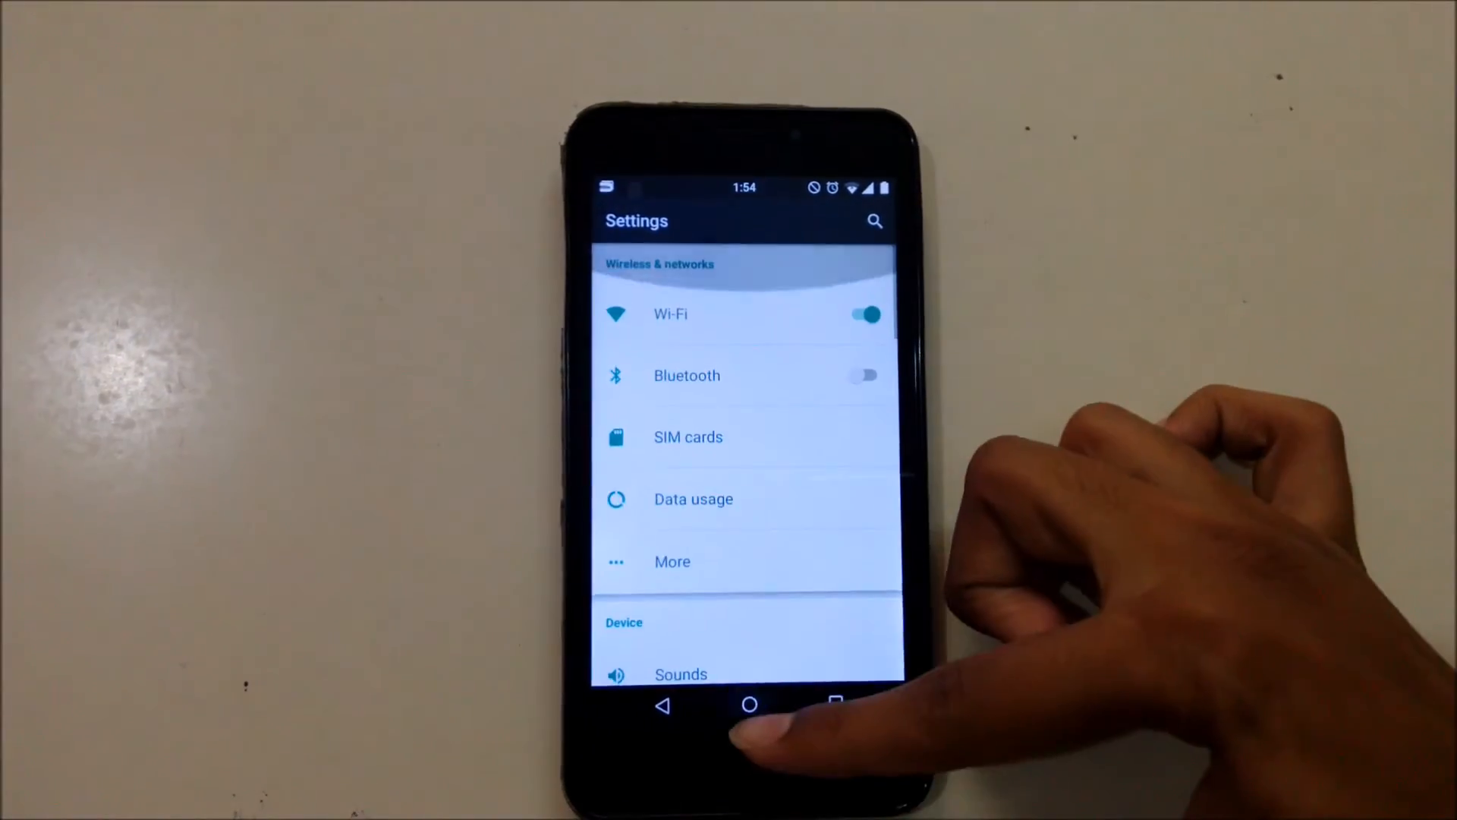
left_click(748, 706)
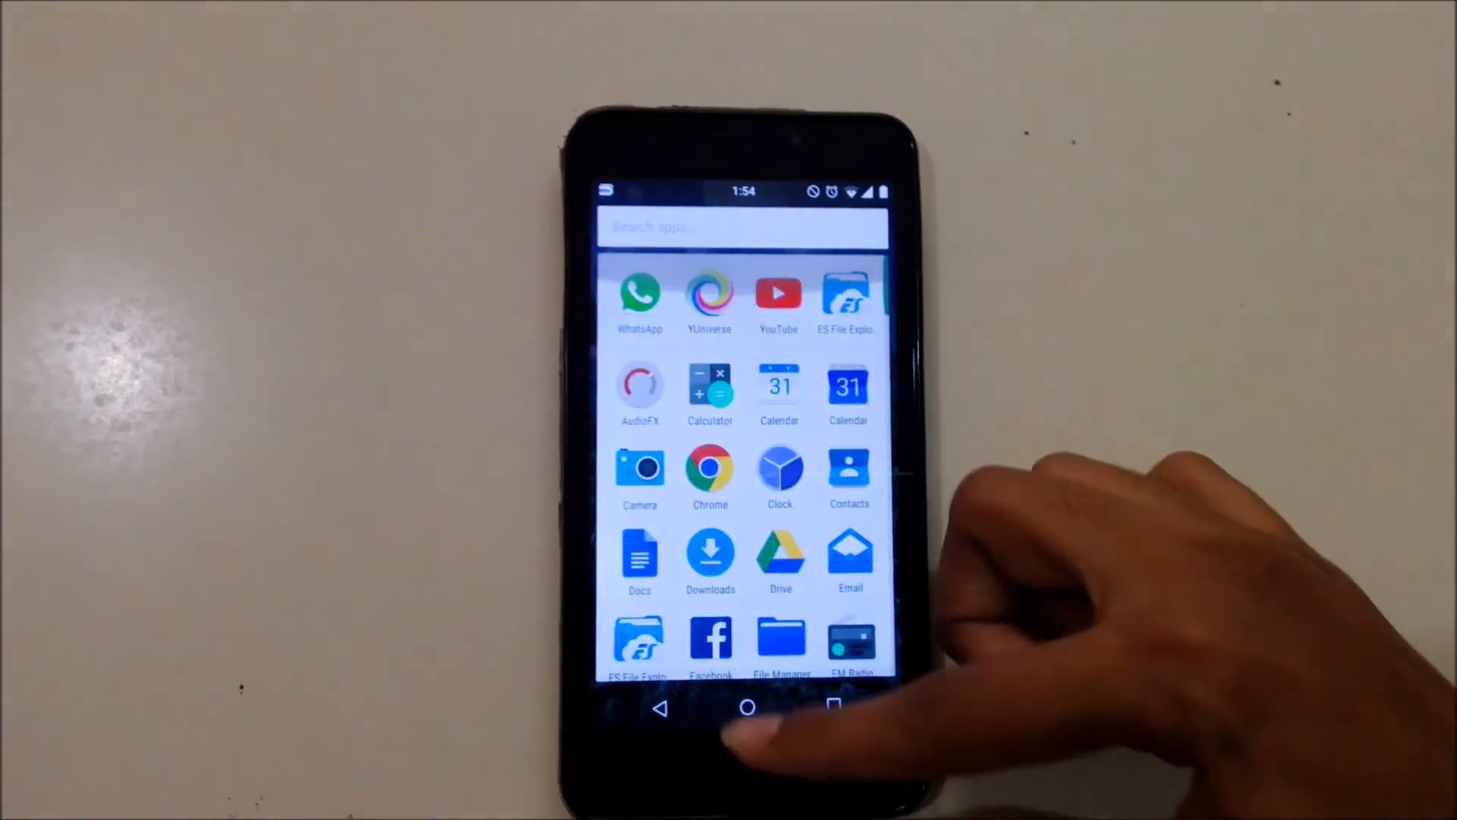
left_click(747, 707)
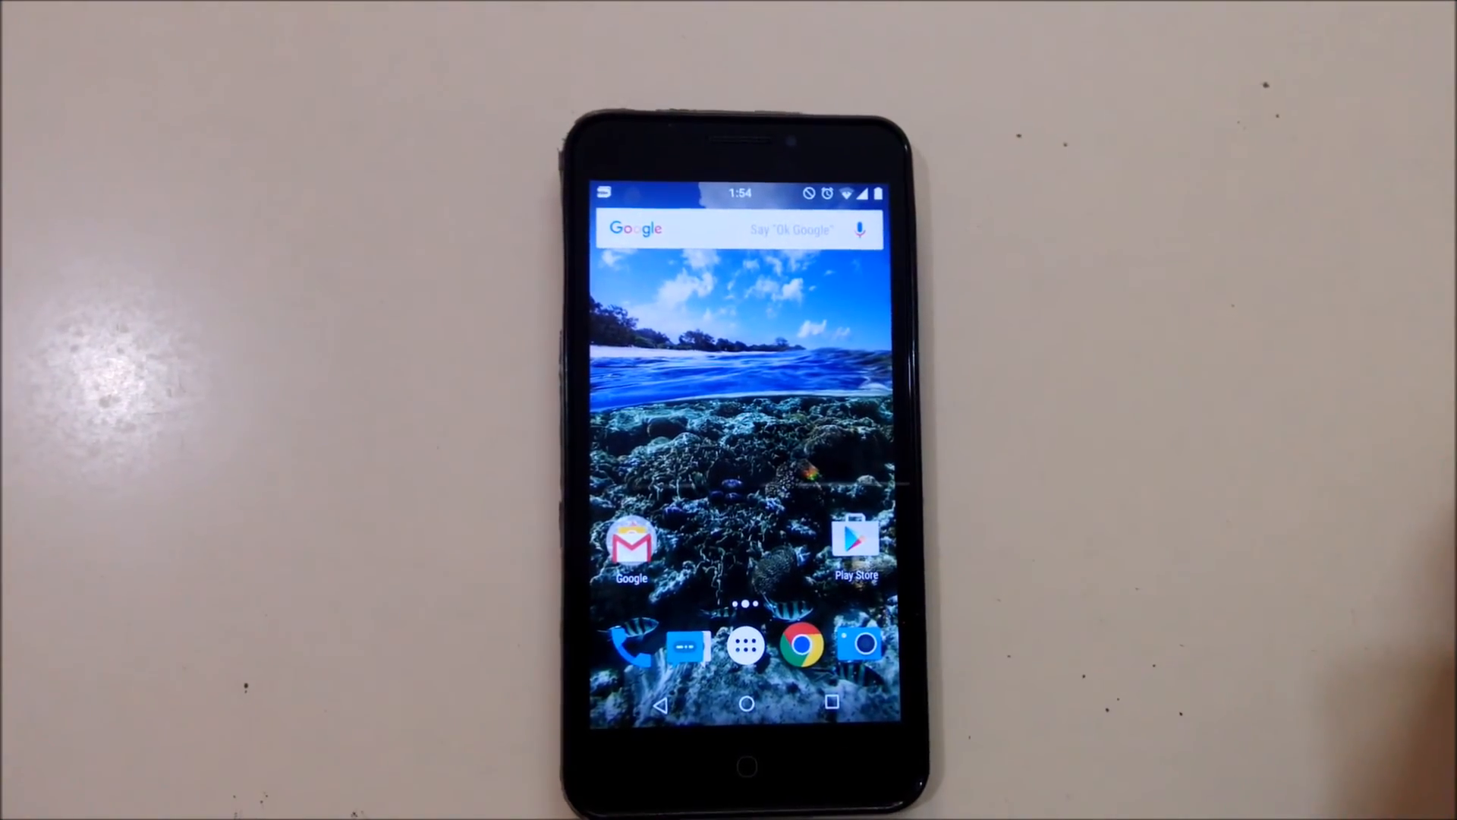